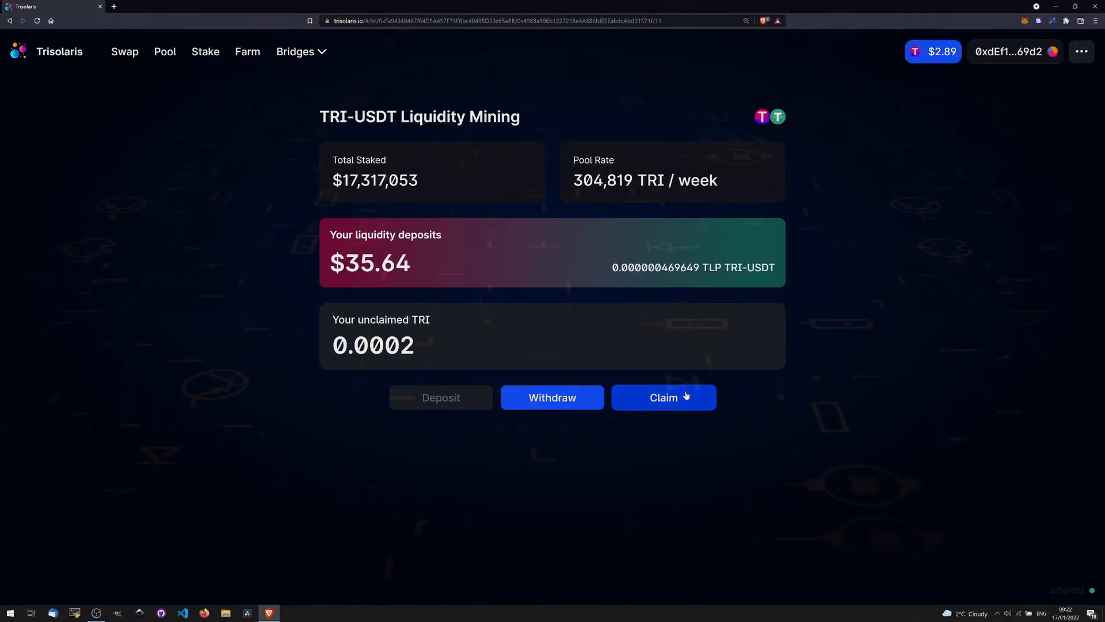
# Claim the TRI-USDT farm's TRI rewards and approve the transaction in MetaMask.
pyautogui.click(664, 396)
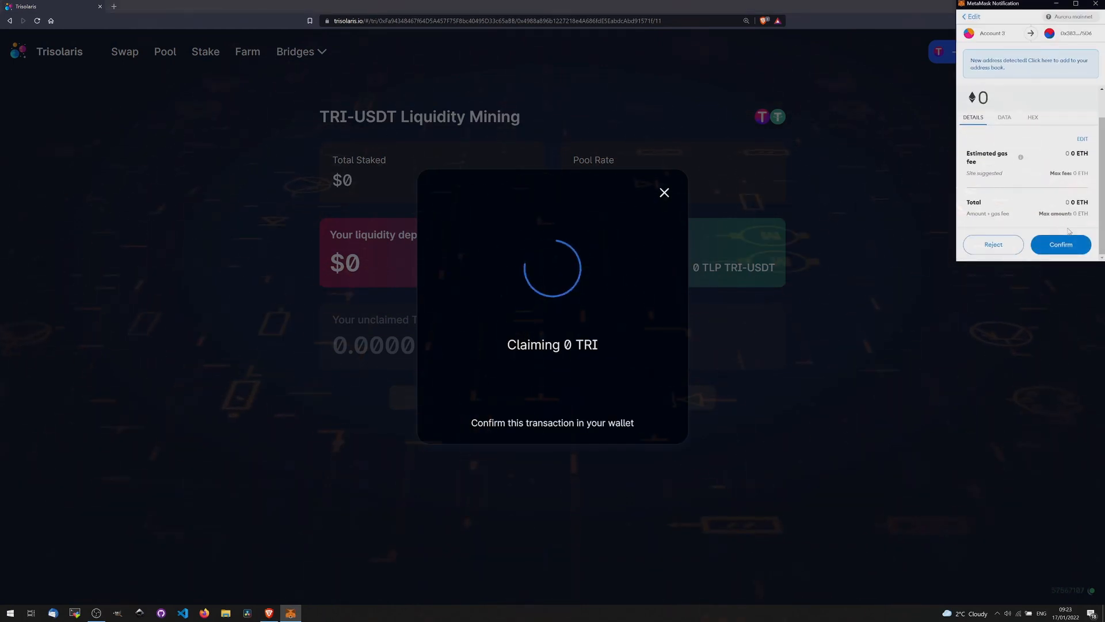
pyautogui.click(1060, 245)
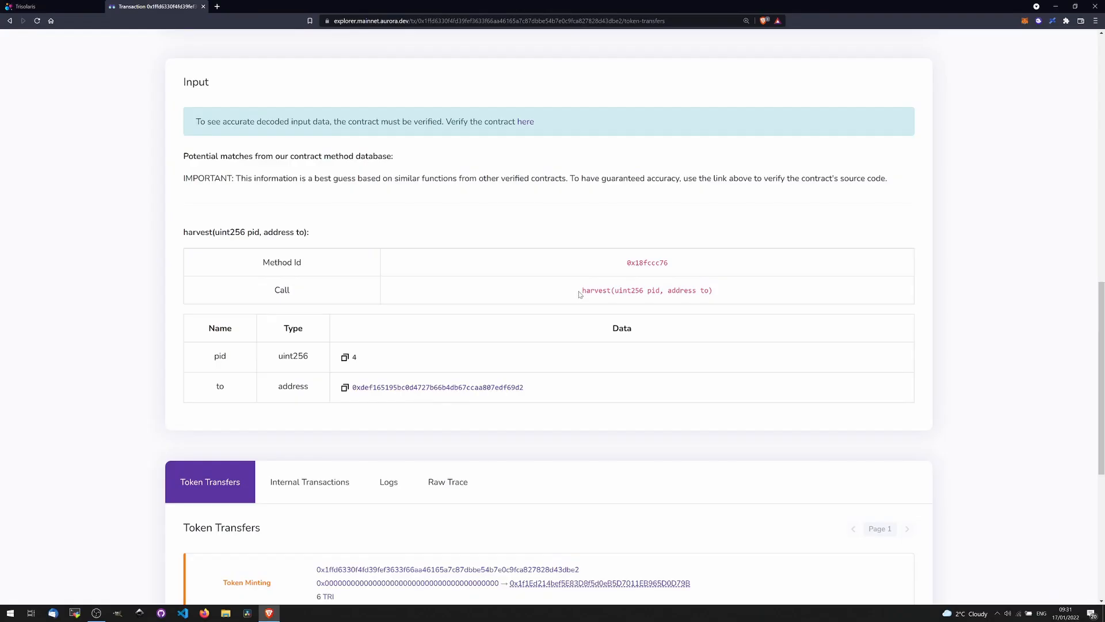
pyautogui.doubleClick(646, 290)
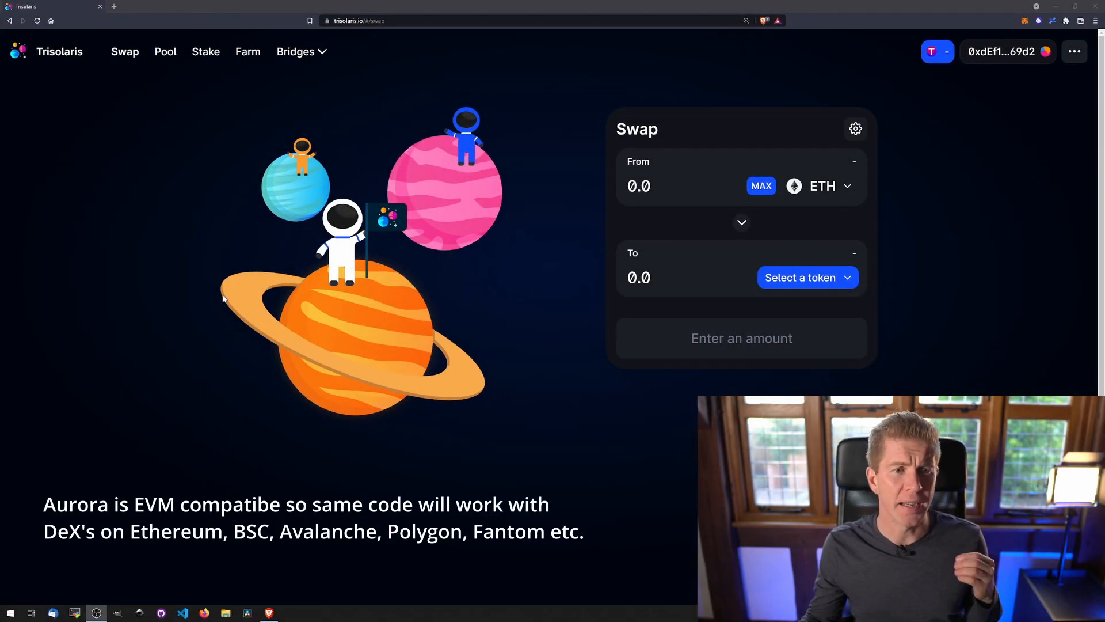
pyautogui.moveTo(248, 51)
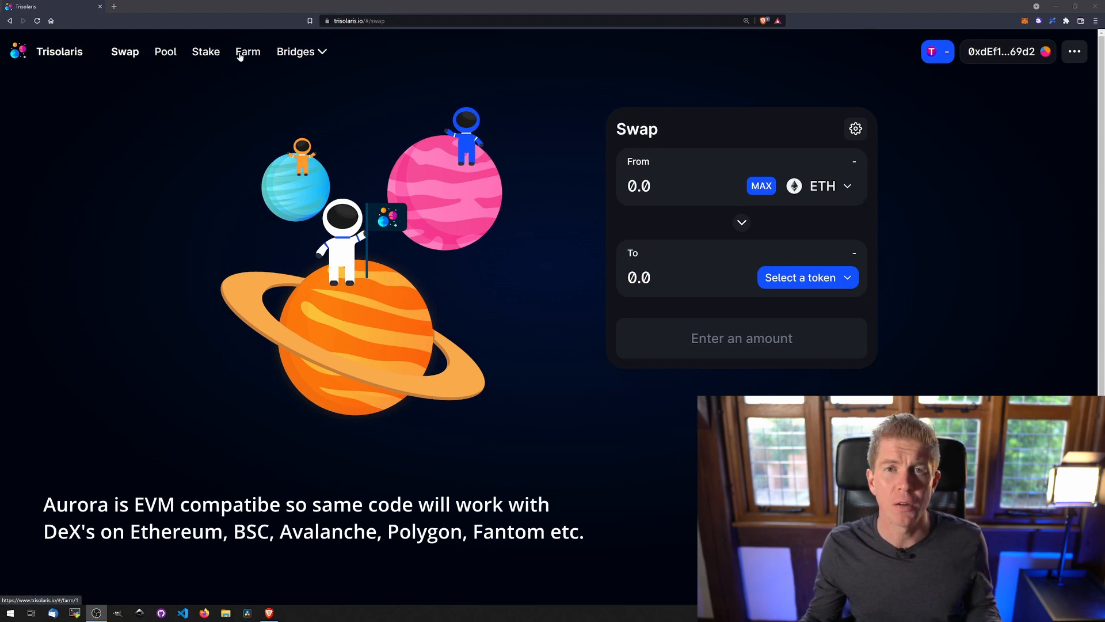
# Open the TRI-USDT pool from Farm and claim its TRI, confirming in MetaMask.
pyautogui.click(247, 51)
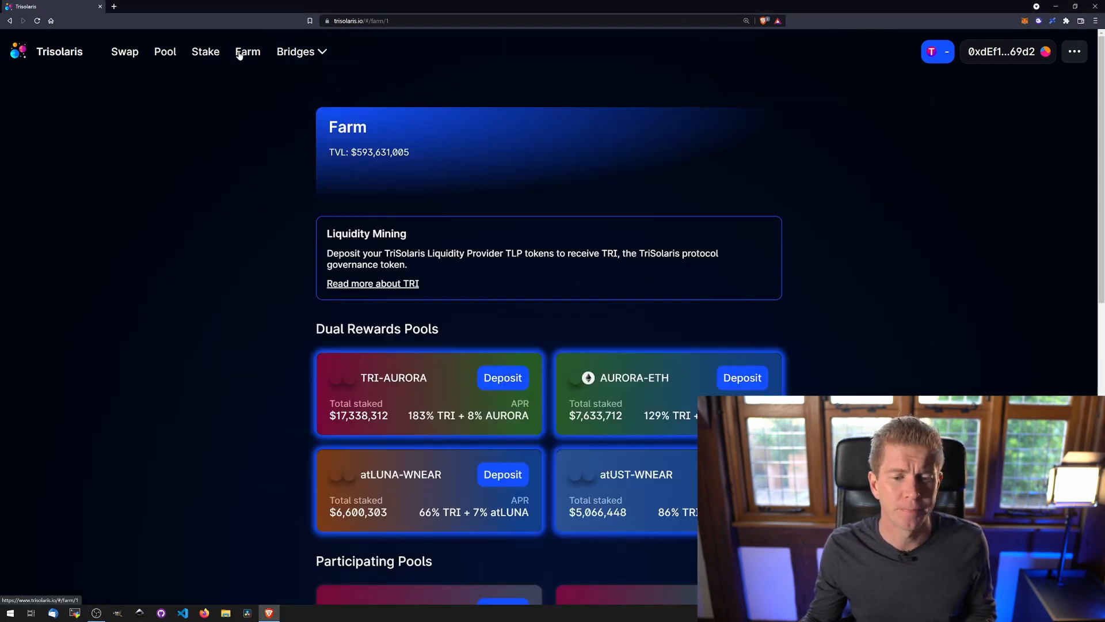
pyautogui.scroll(-3)
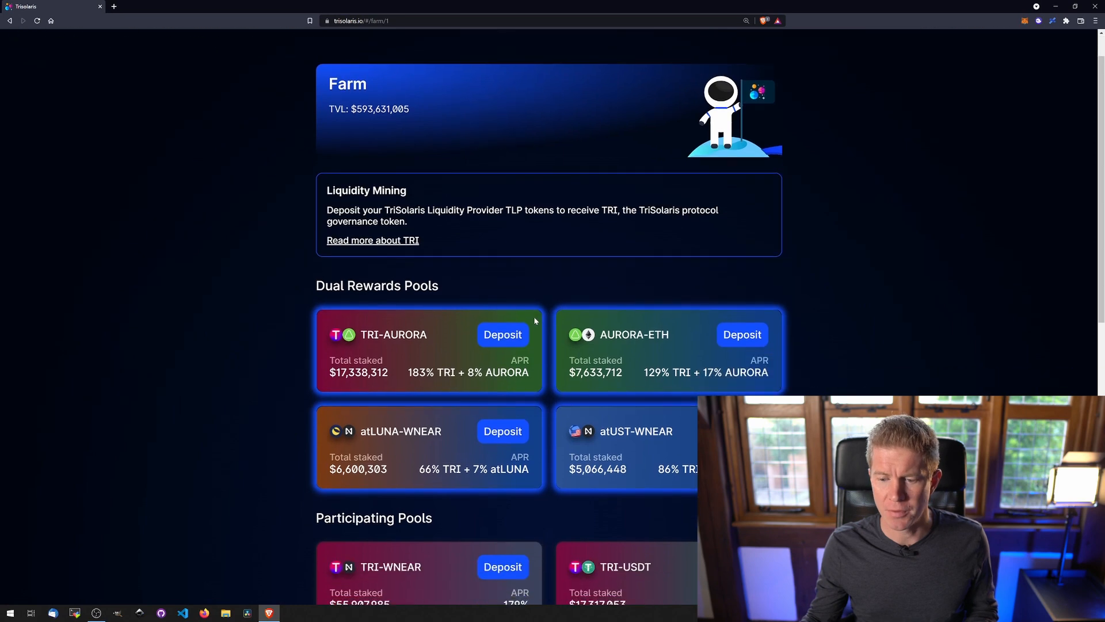
pyautogui.scroll(-3)
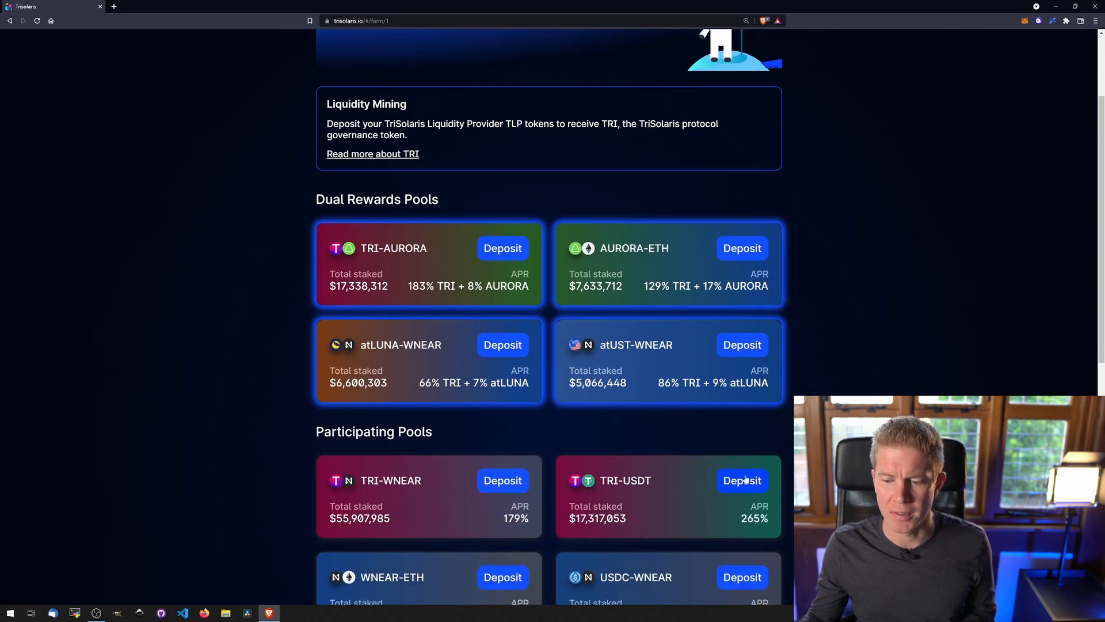
pyautogui.click(742, 480)
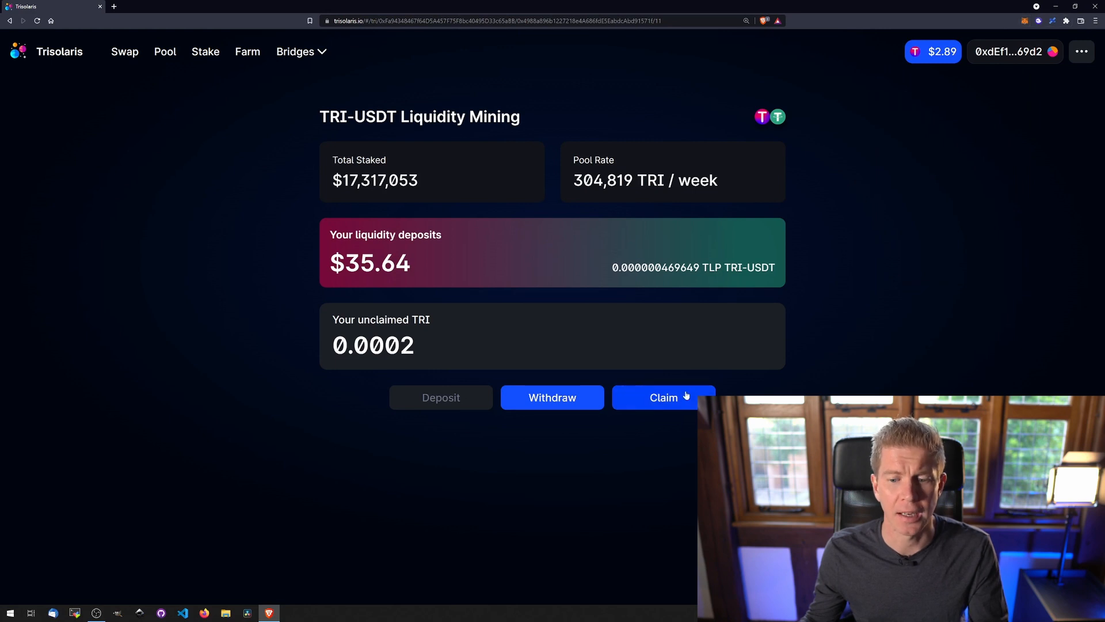
pyautogui.click(663, 397)
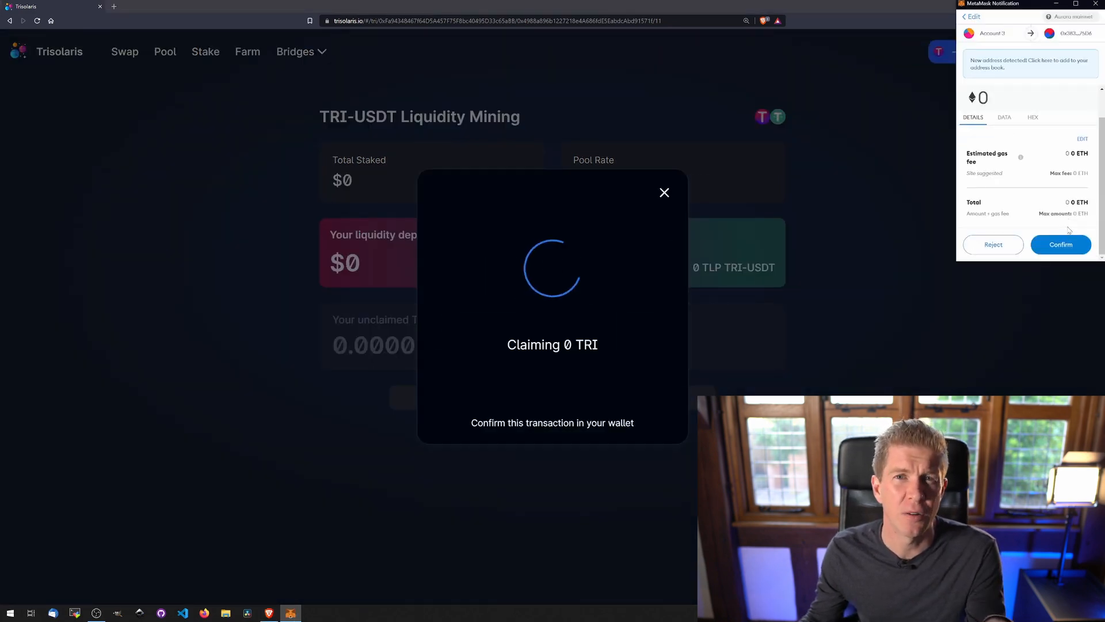
pyautogui.click(1061, 245)
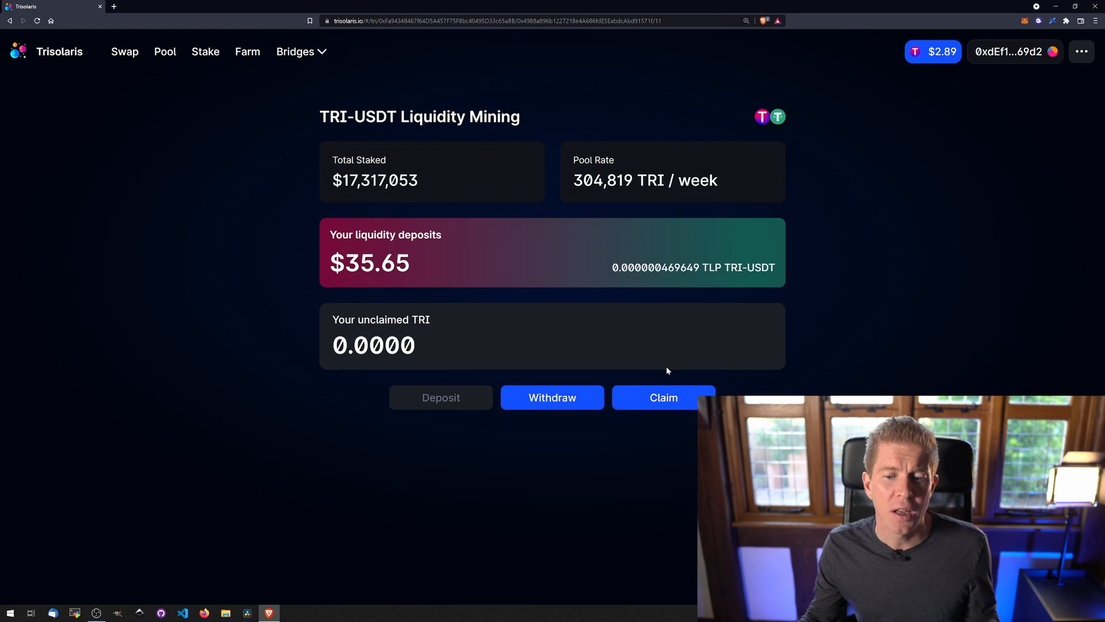
pyautogui.moveTo(214, 59)
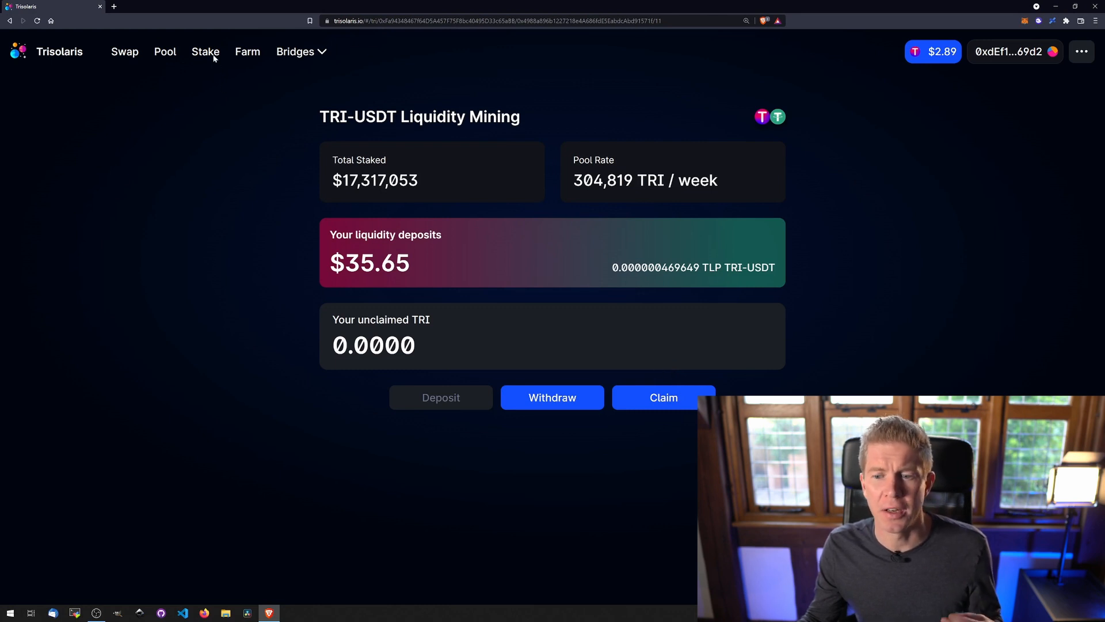
# Stake the full claimed TRI balance as xTRI, approving it in MetaMask.
pyautogui.click(205, 51)
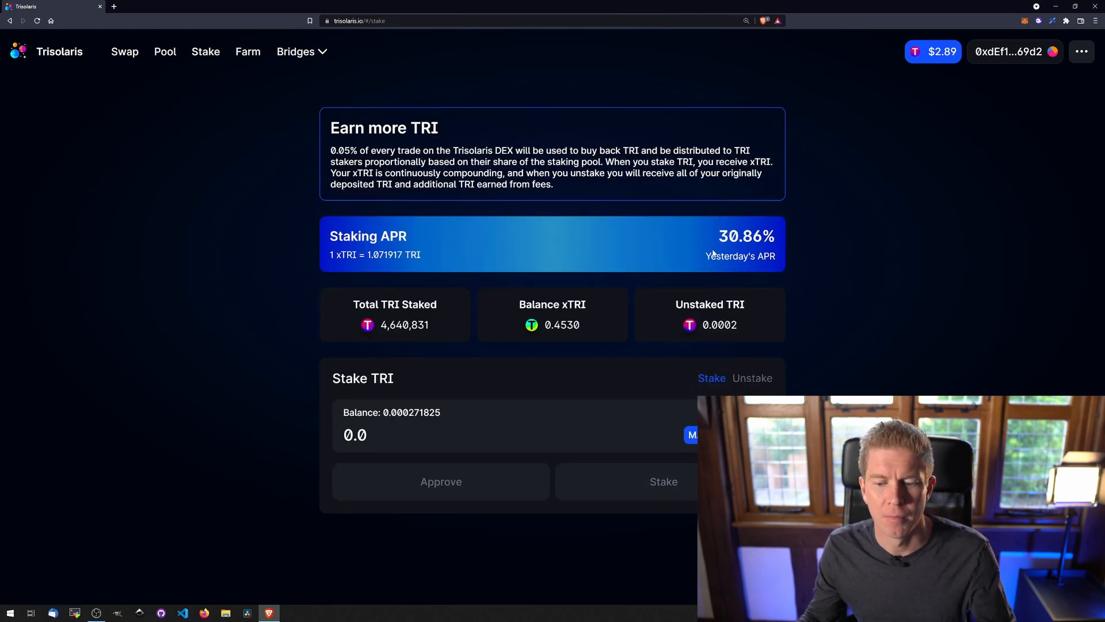
pyautogui.click(692, 434)
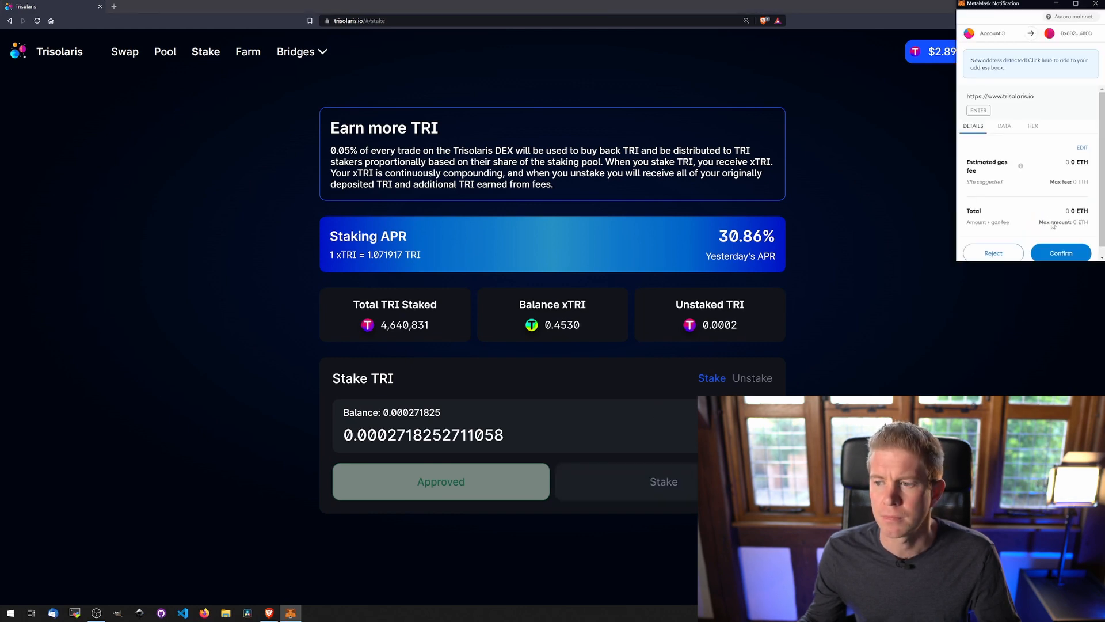
pyautogui.click(1061, 252)
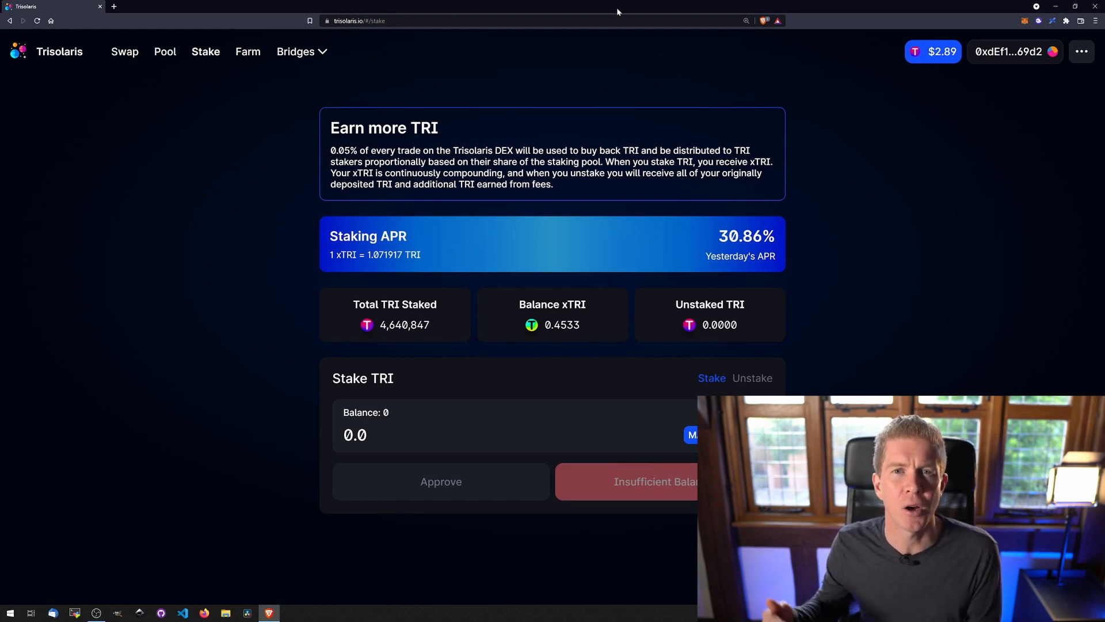
pyautogui.moveTo(454, 46)
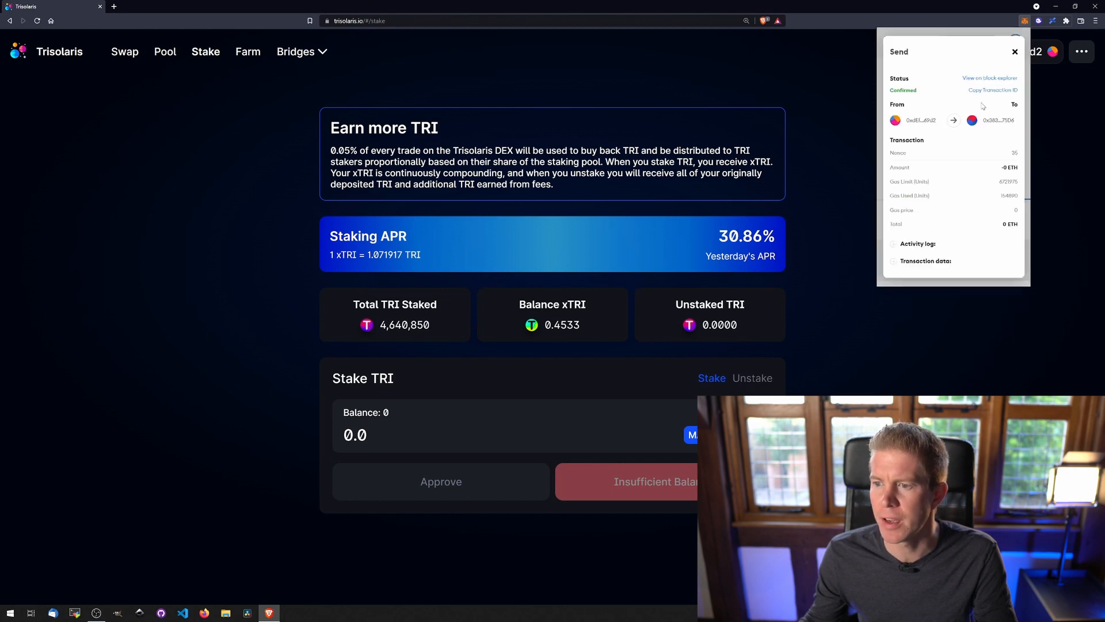
# Open the harvest transaction on Aurora Explorer and scroll to its decoded harvest call (pid 4).
pyautogui.click(989, 78)
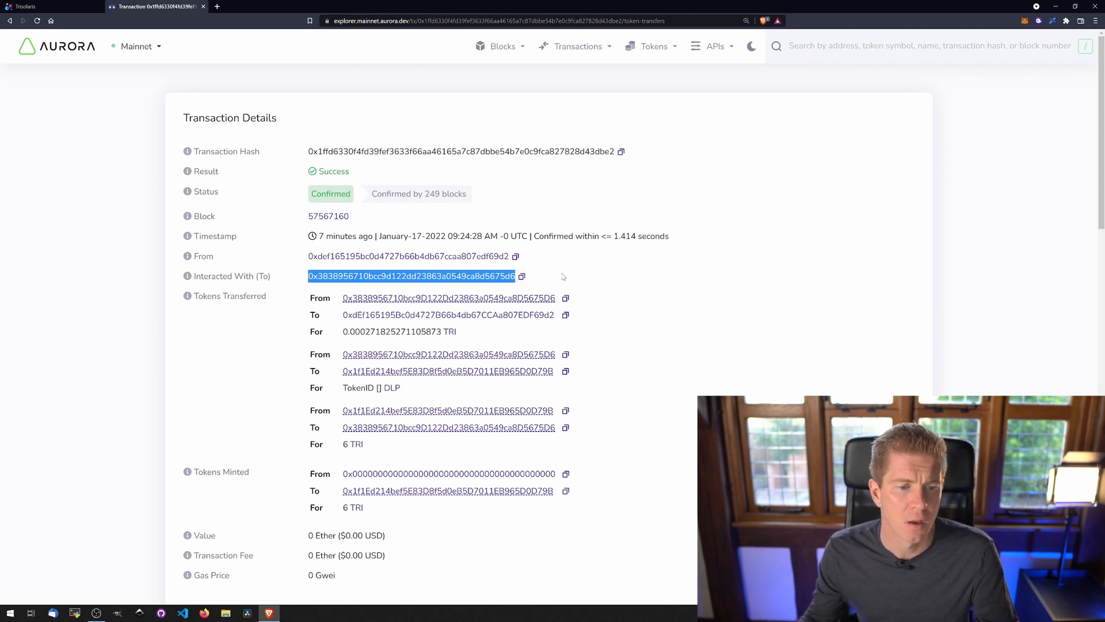
pyautogui.scroll(-3)
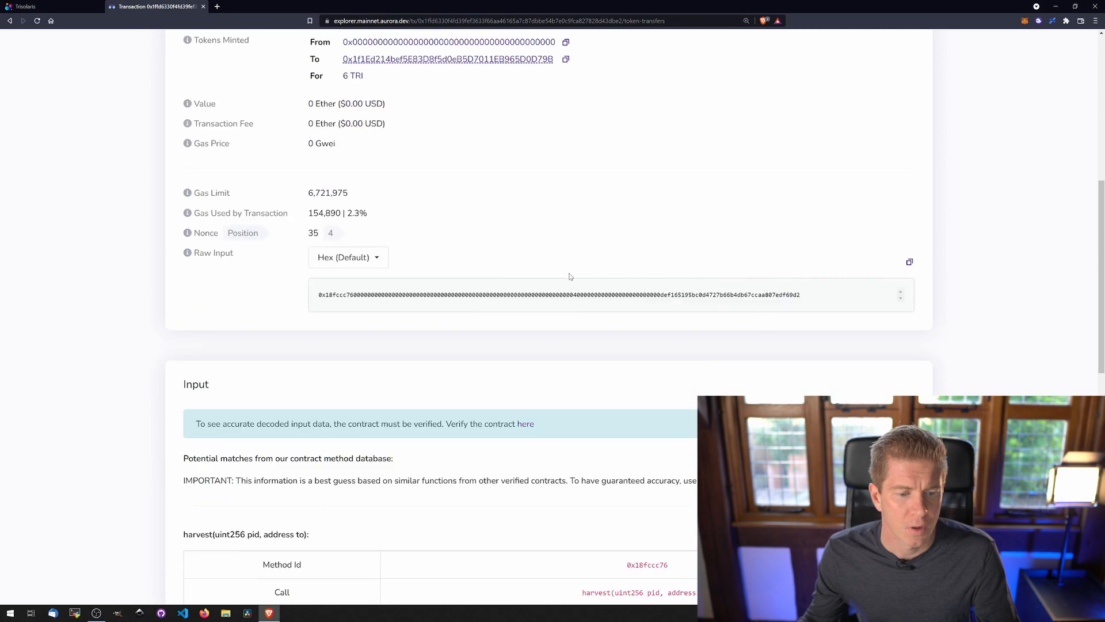
pyautogui.scroll(-3)
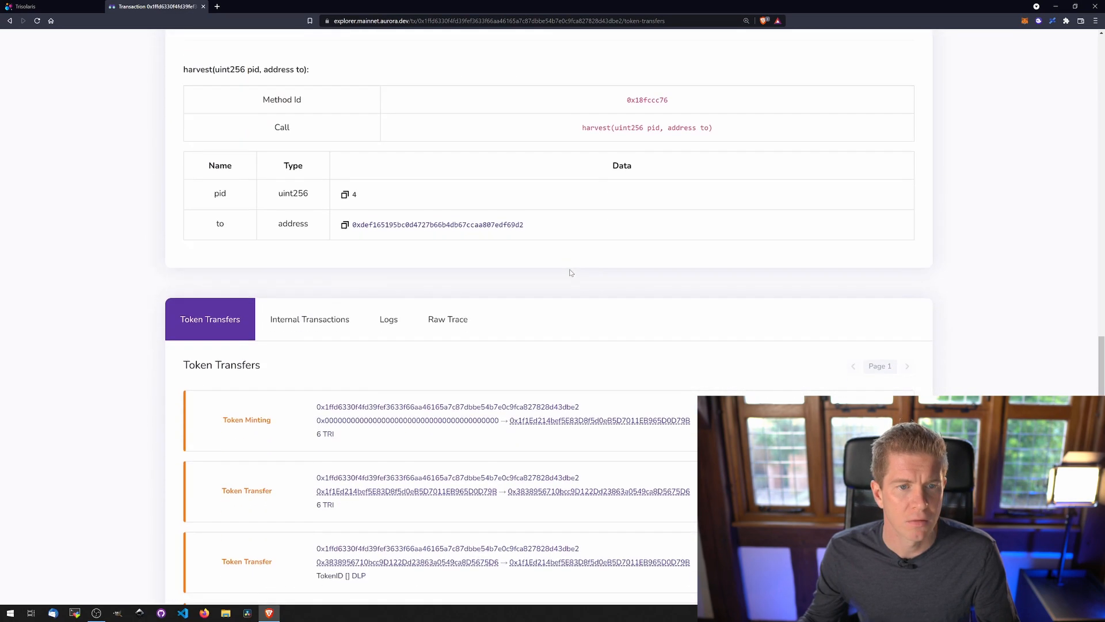
pyautogui.scroll(3)
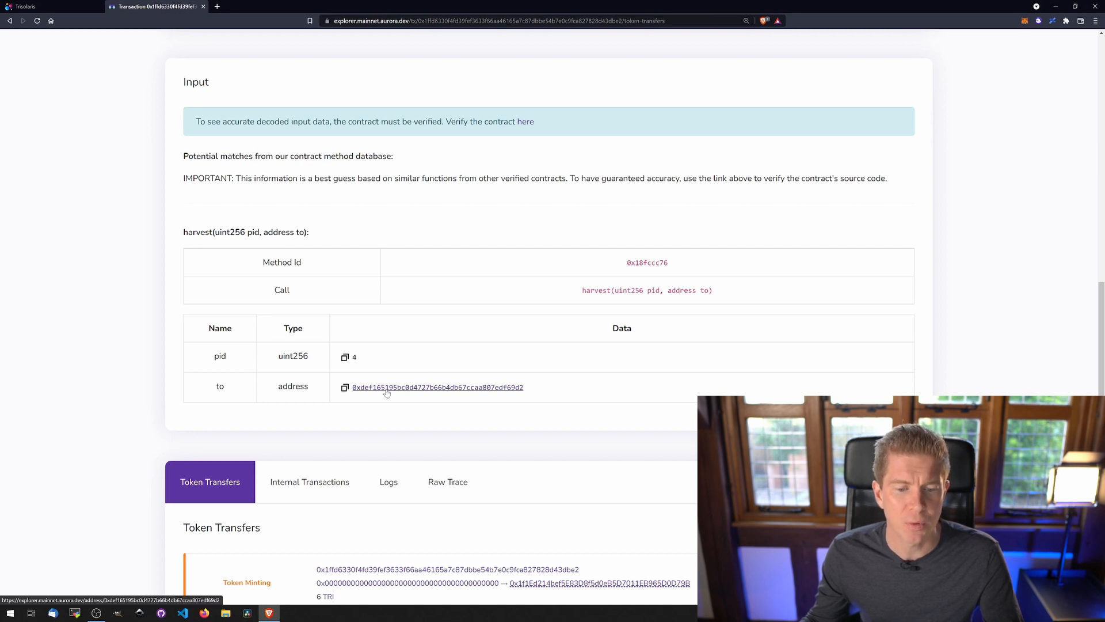
pyautogui.moveTo(362, 357)
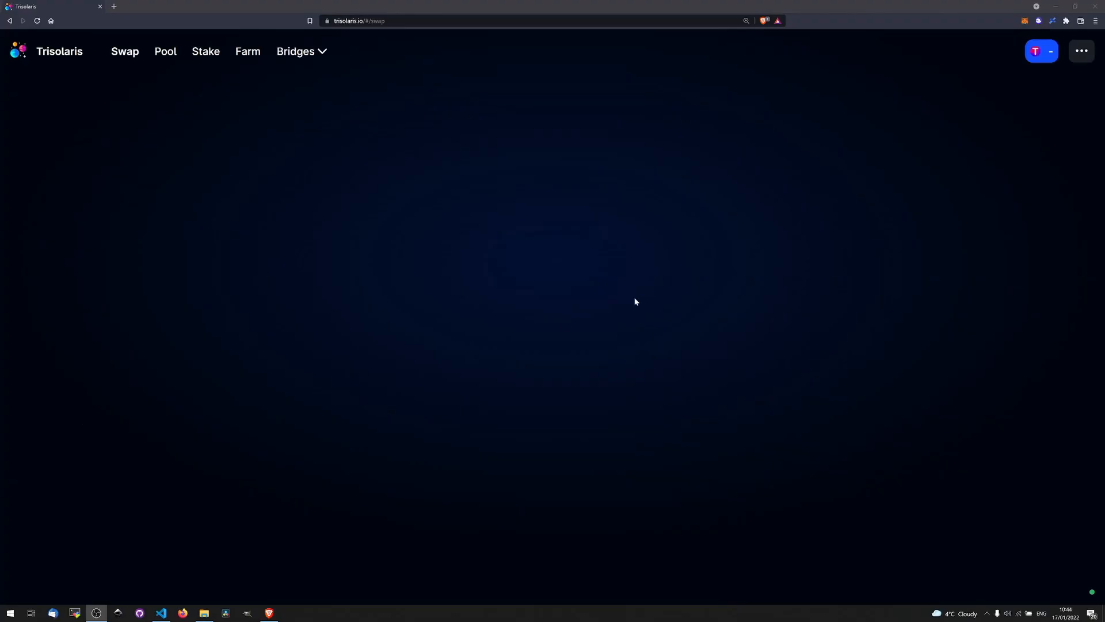
# Browse from the project links to trisolaris_core contracts and find harvest in MasterChefV2.sol.
pyautogui.click(1074, 51)
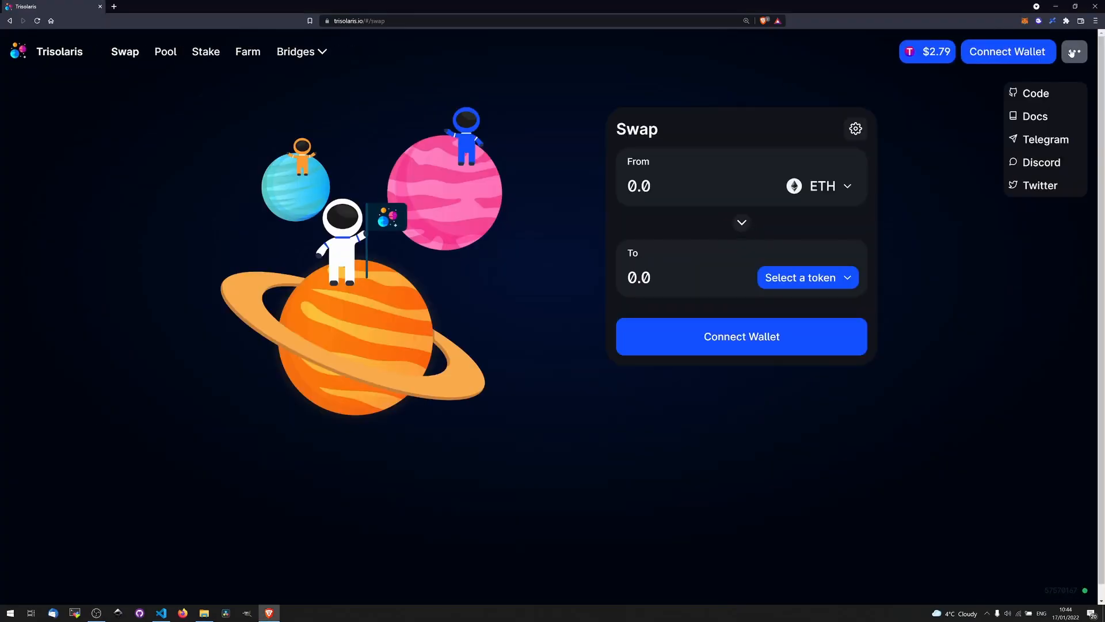
pyautogui.click(1035, 92)
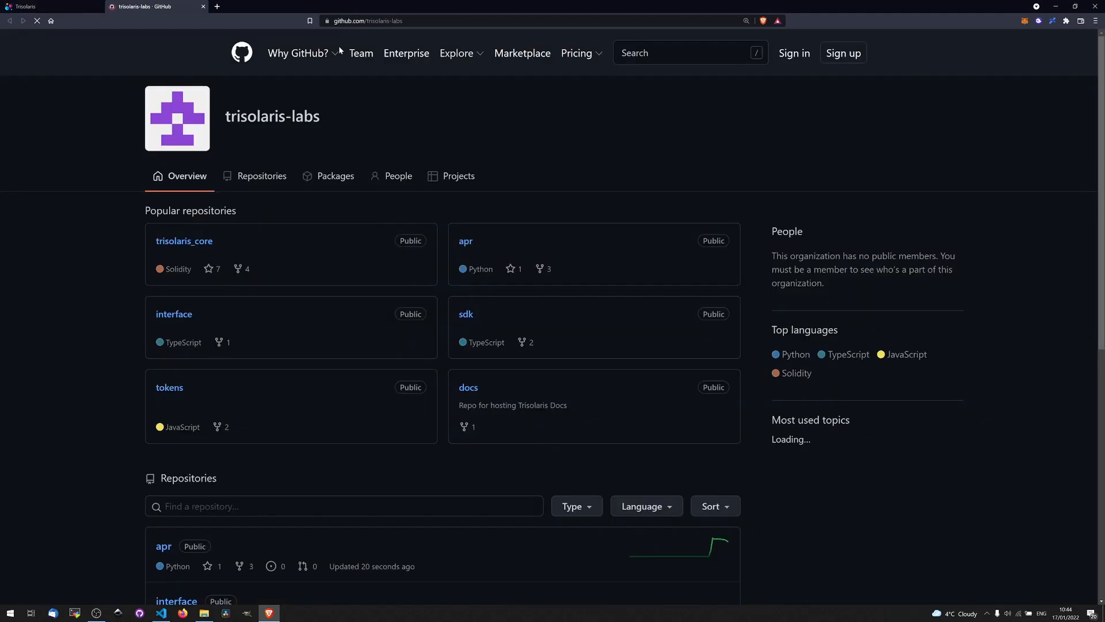
pyautogui.click(184, 241)
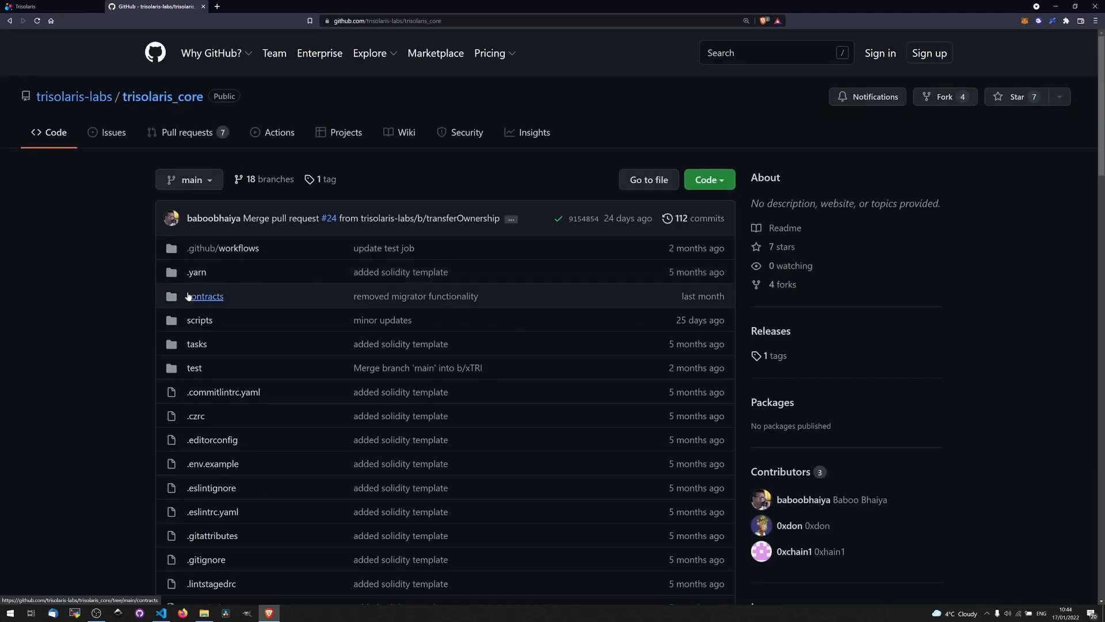
pyautogui.click(206, 296)
pyautogui.write('harvest')
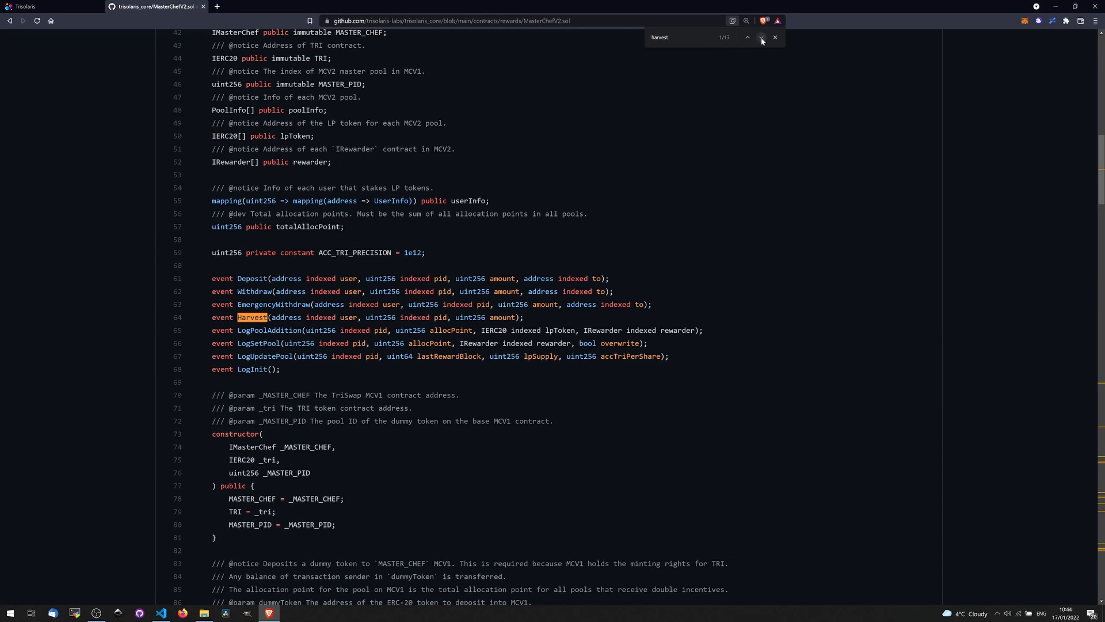
pyautogui.click(761, 37)
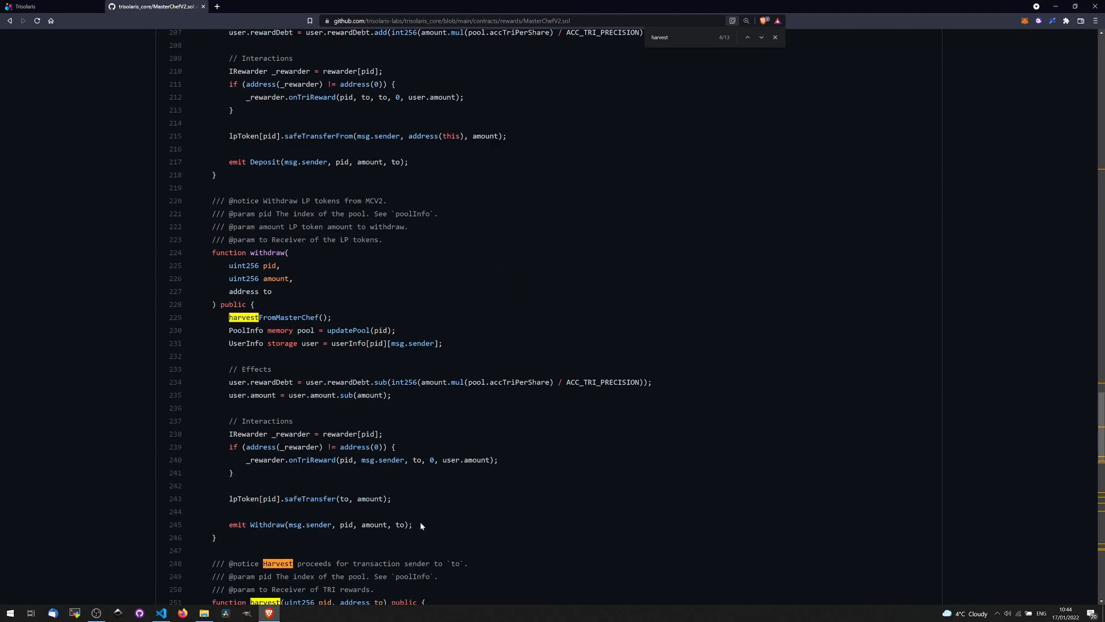
pyautogui.scroll(-3)
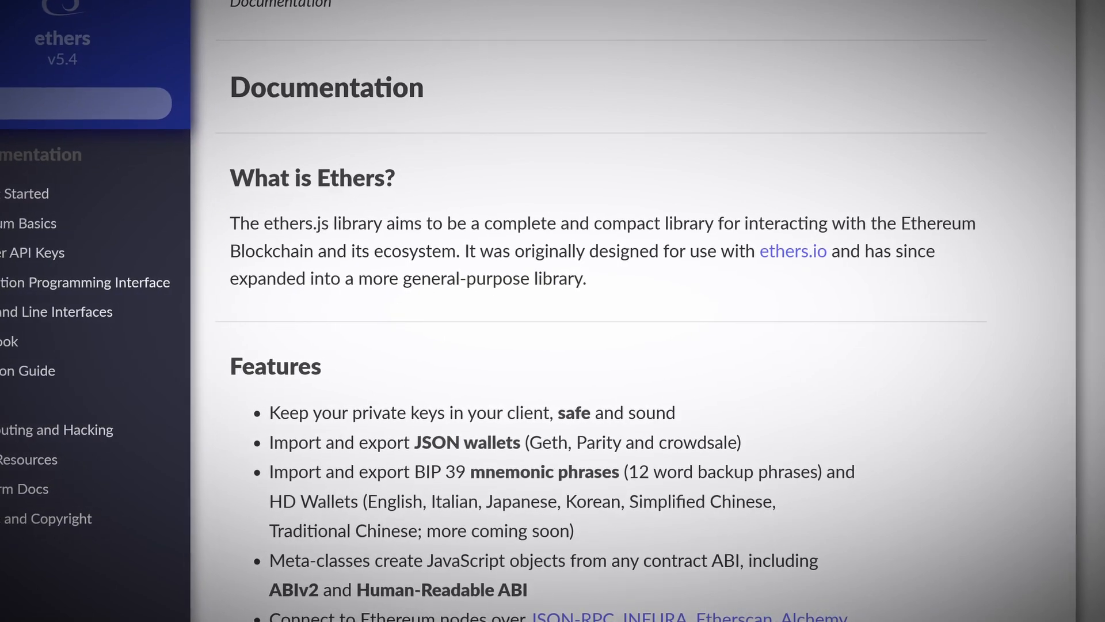
# Scroll through the ethers.js 'What is Ethers?' introduction.
pyautogui.scroll(3)
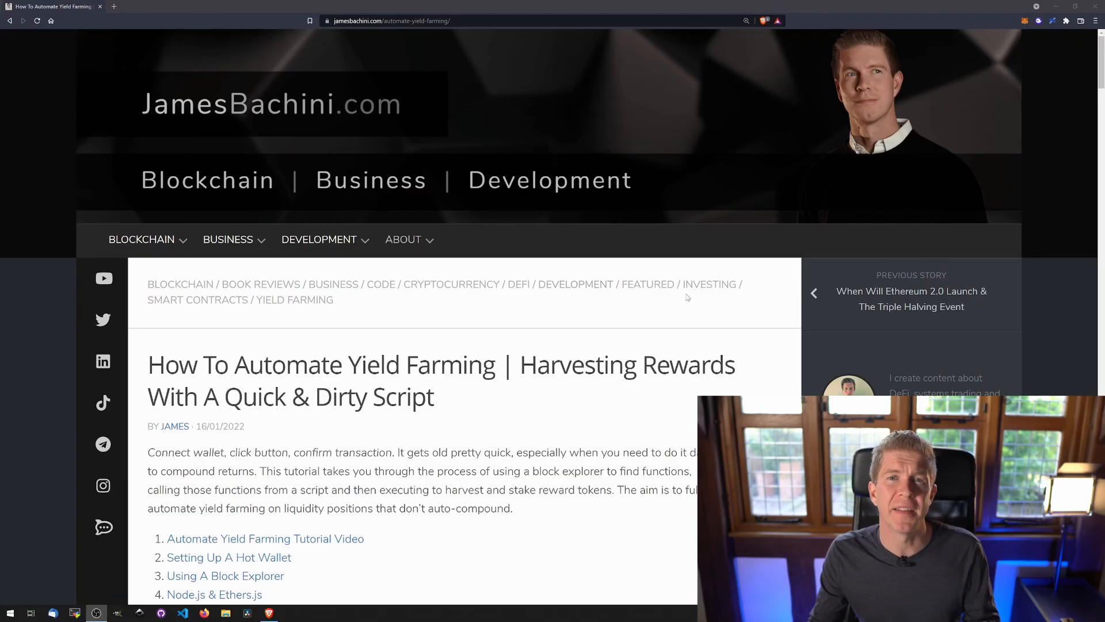
# Scroll the article down to the ethers and dotenv import code under Define Addresses & Functions.
pyautogui.scroll(-3)
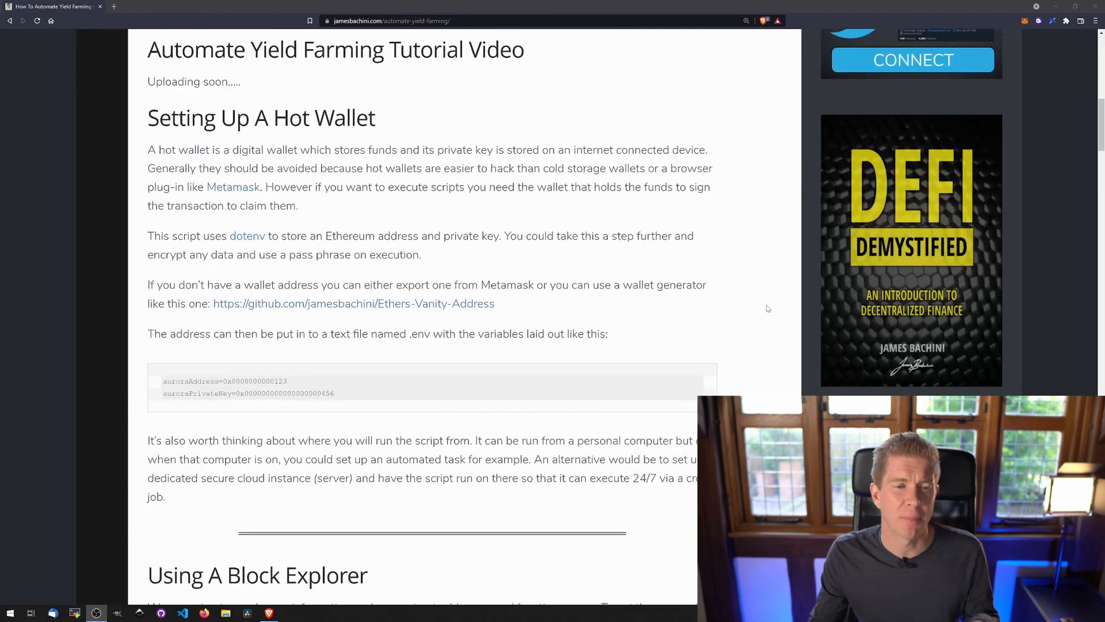
pyautogui.scroll(-3)
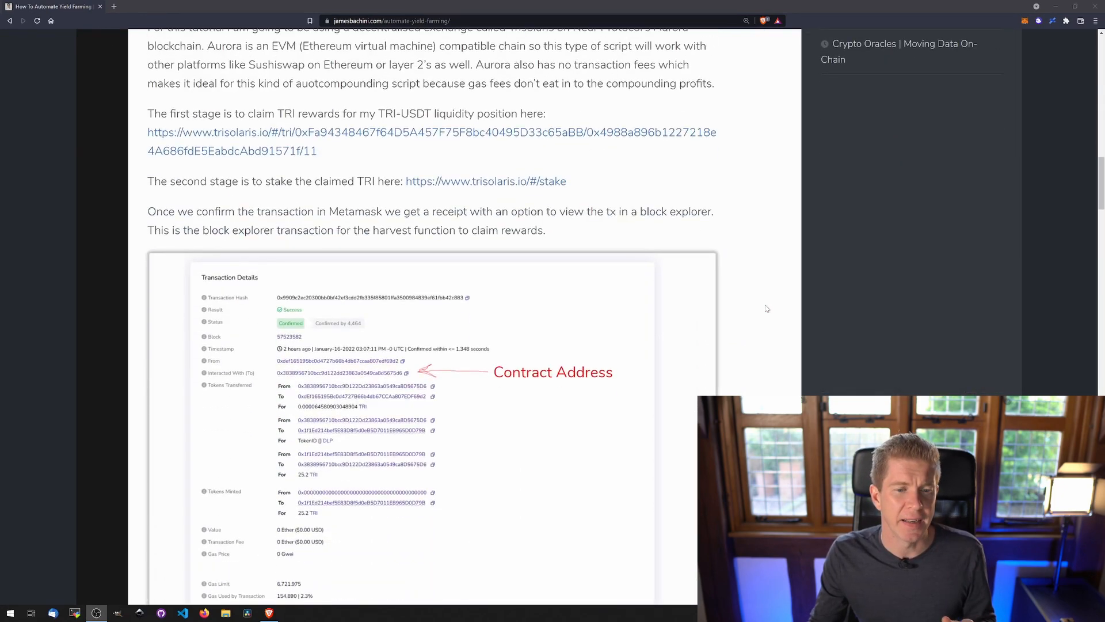
pyautogui.scroll(-3)
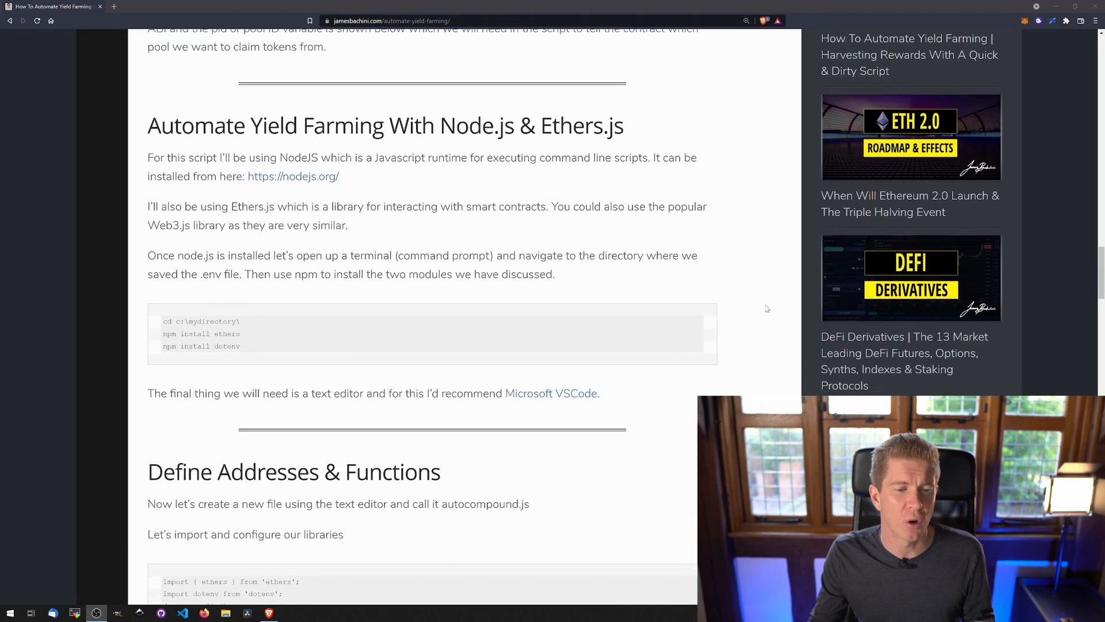
pyautogui.scroll(-3)
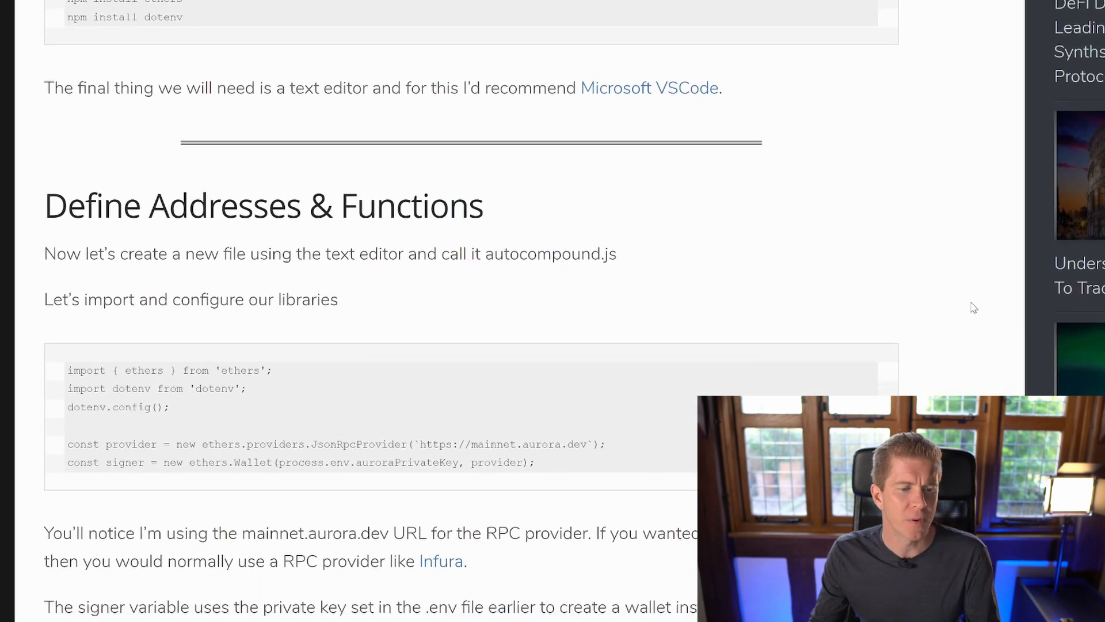
pyautogui.scroll(-3)
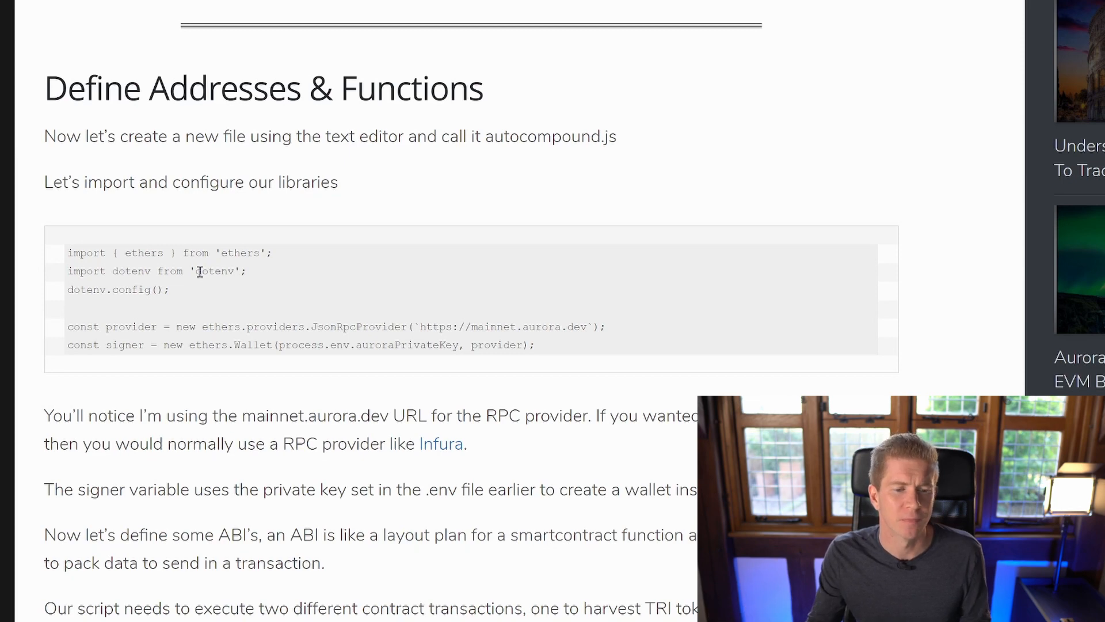
# Highlight the auroraPrivateKey variable and scroll down to the ABI code block.
pyautogui.scroll(-3)
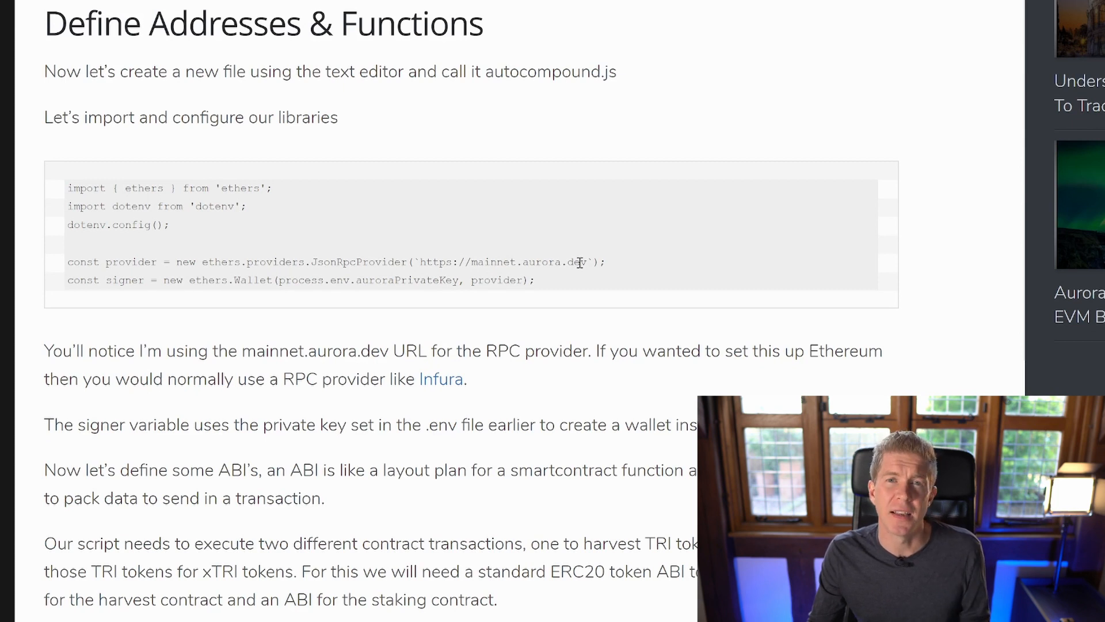
pyautogui.moveTo(562, 286)
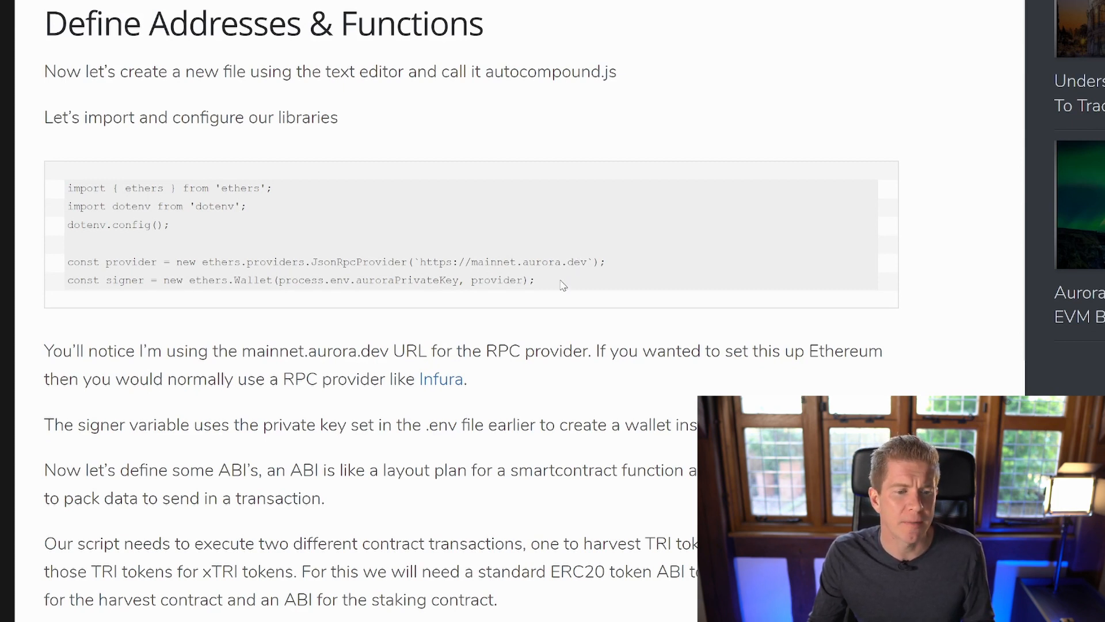
pyautogui.moveTo(494, 268)
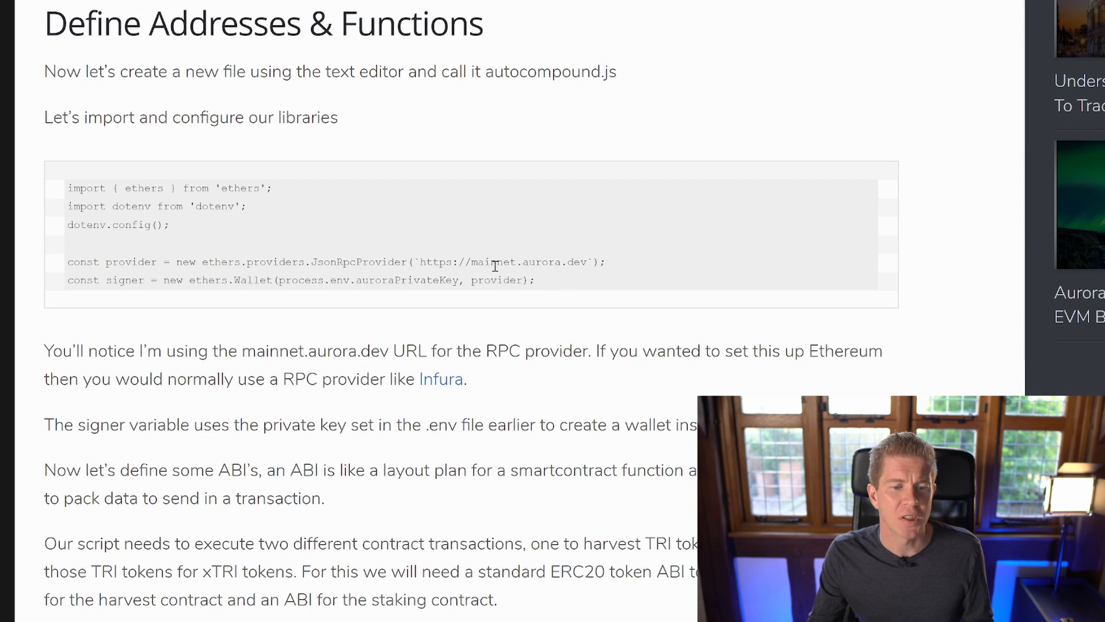
pyautogui.moveTo(399, 277)
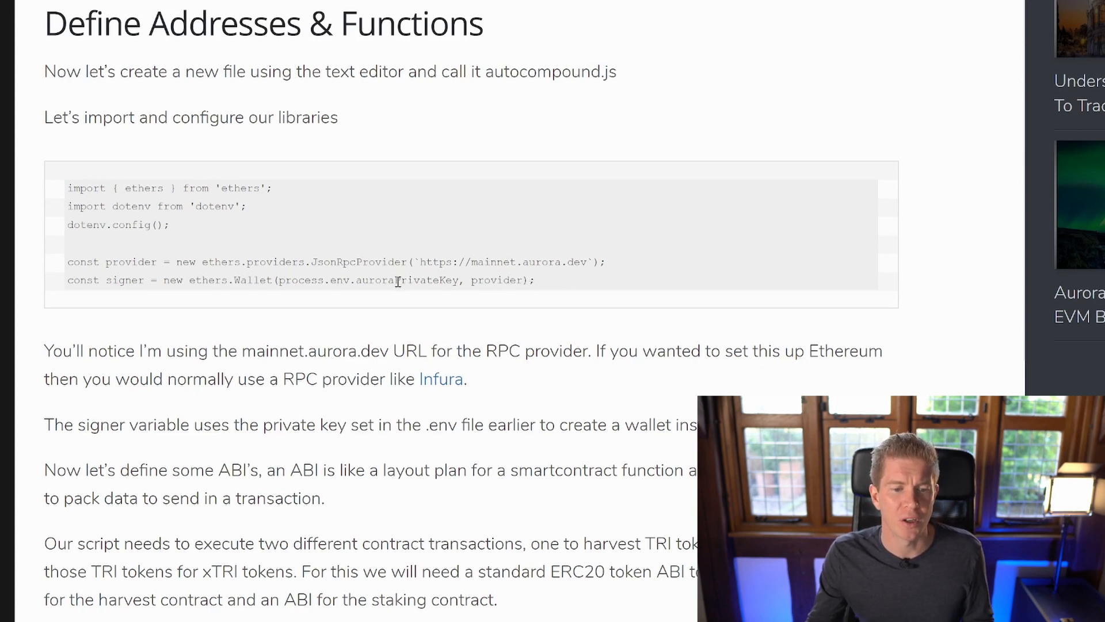
pyautogui.doubleClick(408, 280)
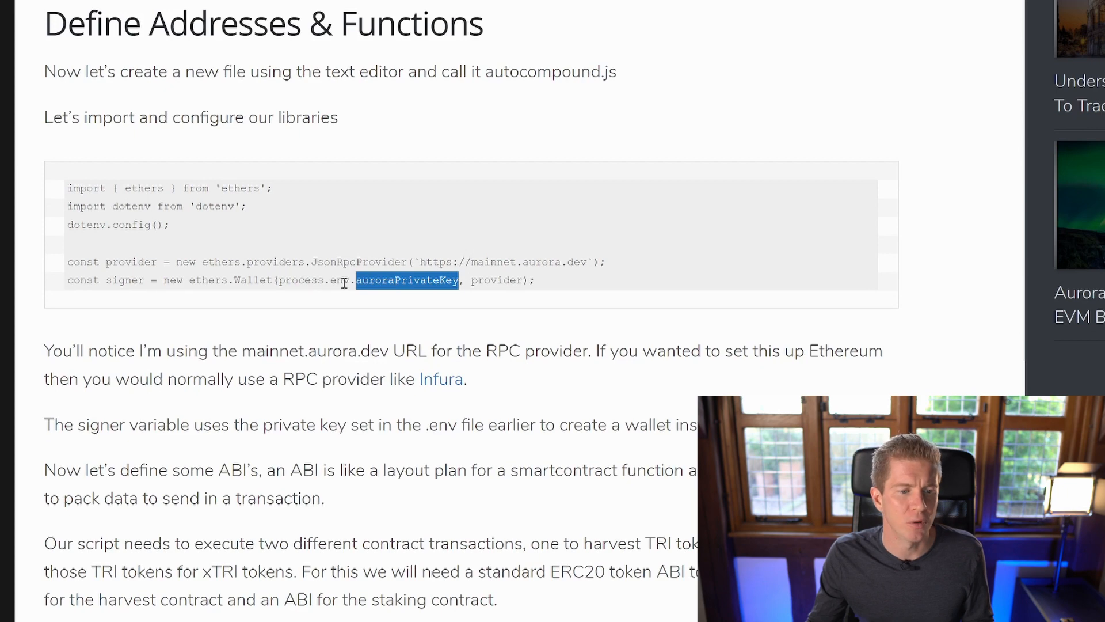
pyautogui.scroll(-3)
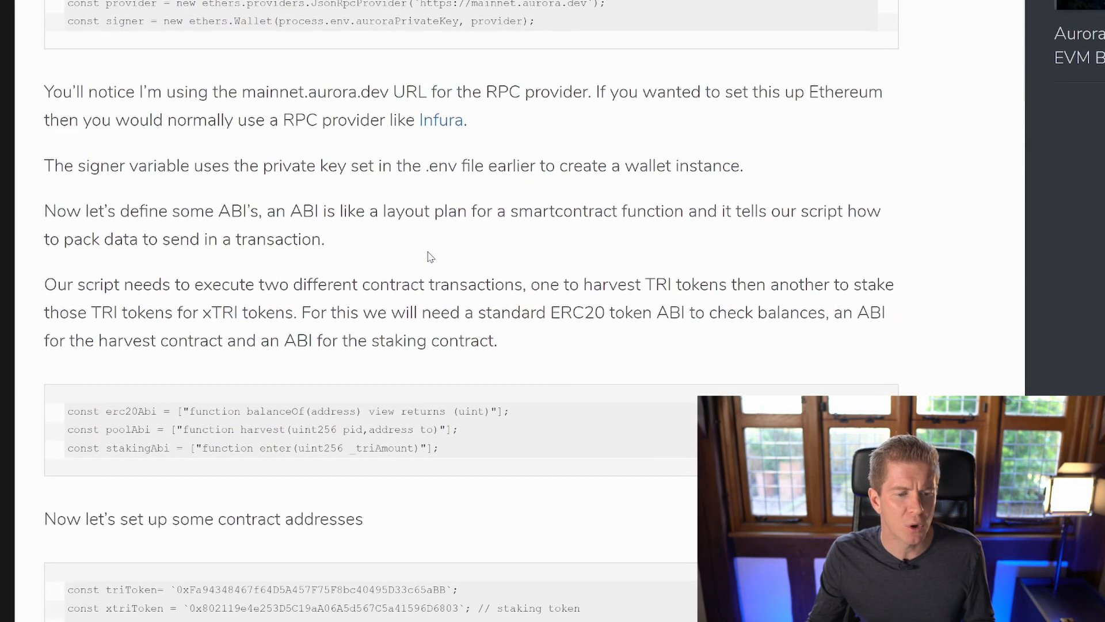
pyautogui.scroll(-3)
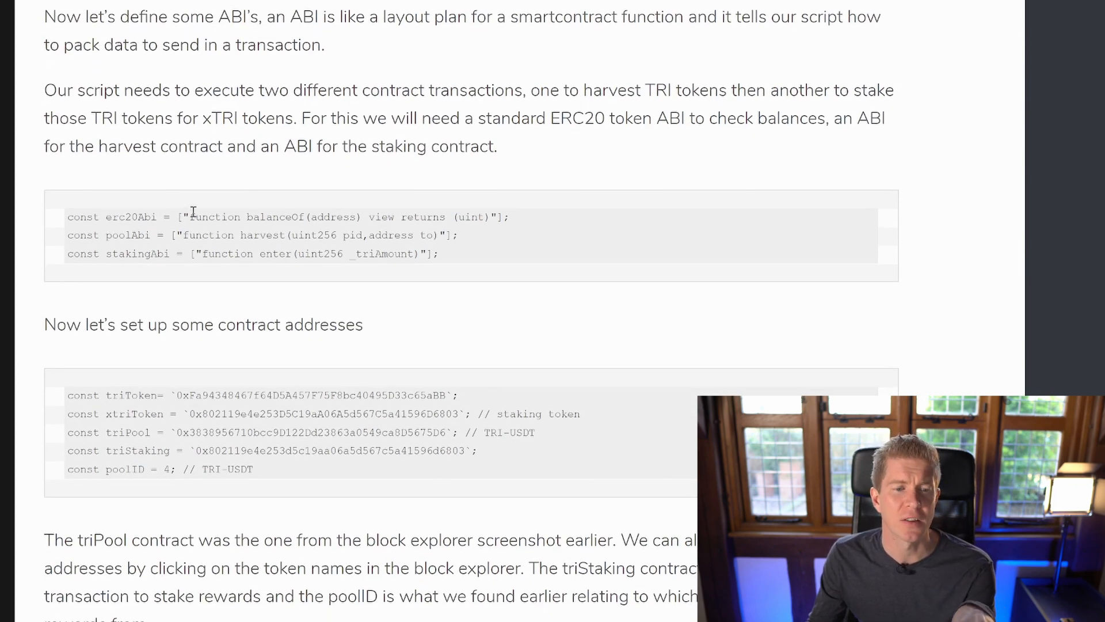
pyautogui.moveTo(195, 249)
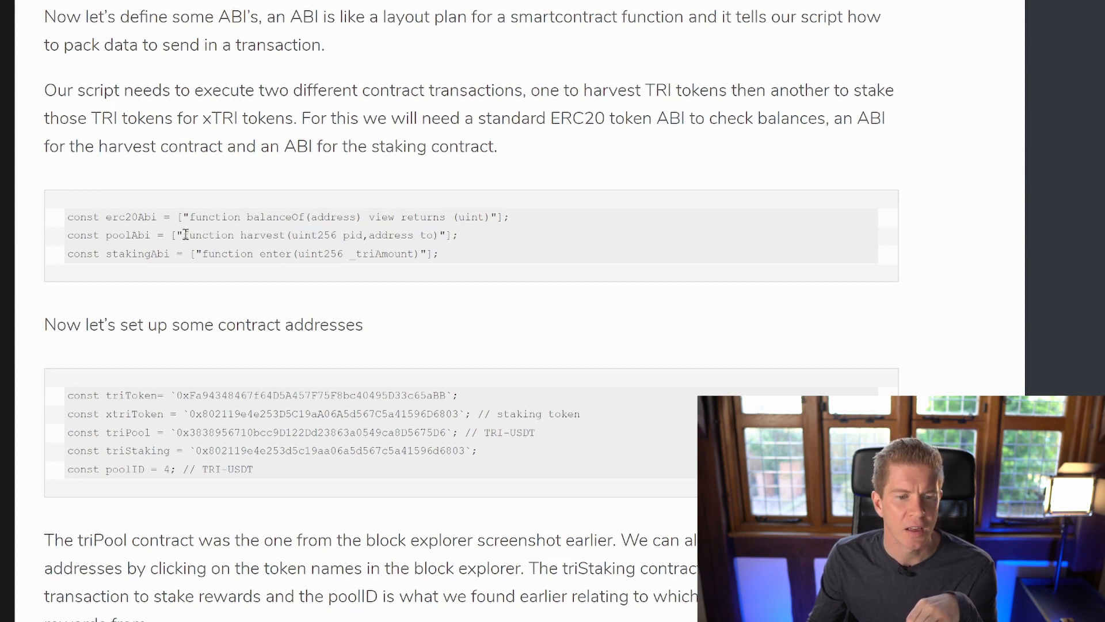
# Highlight the harvest signature and its address parameter, then the balanceOf and enter names.
pyautogui.moveTo(185, 234); pyautogui.dragTo(437, 234)
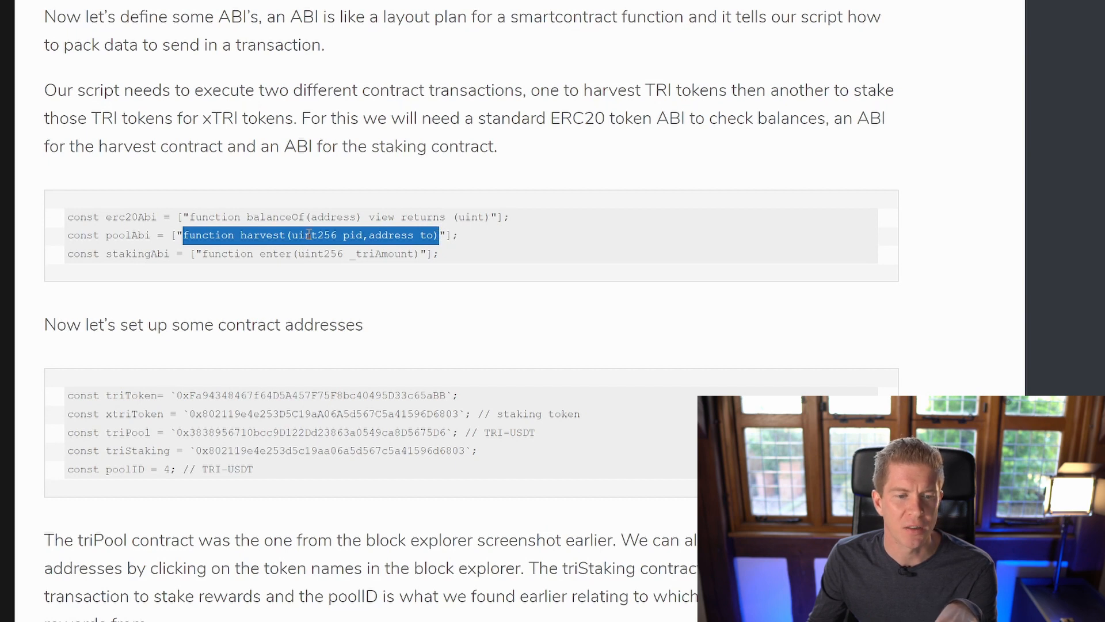
pyautogui.doubleClick(262, 235)
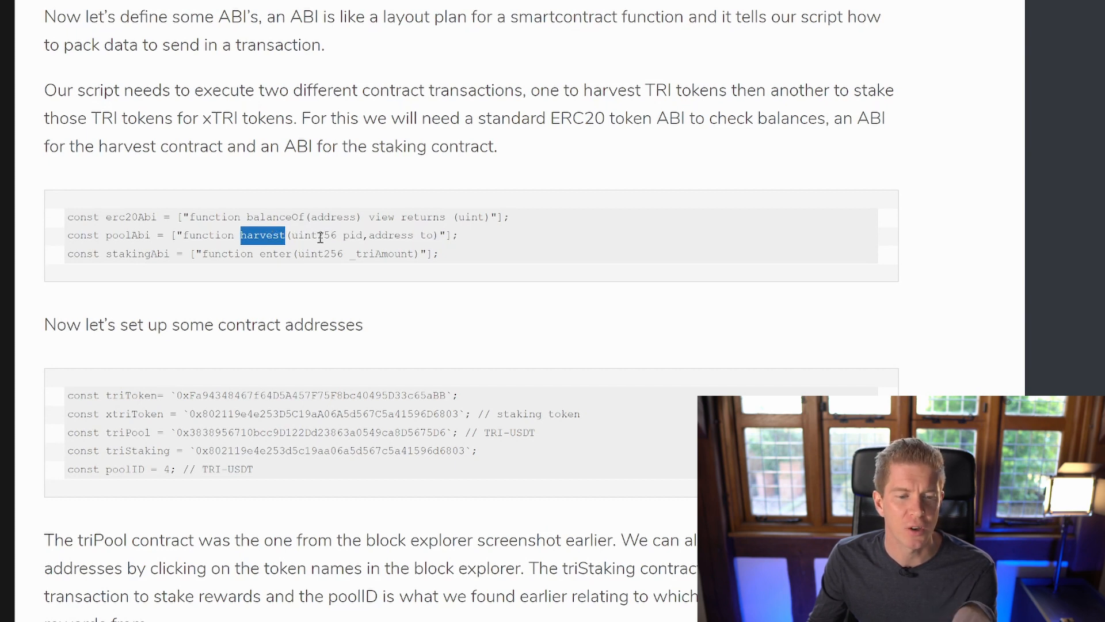
pyautogui.click(332, 235)
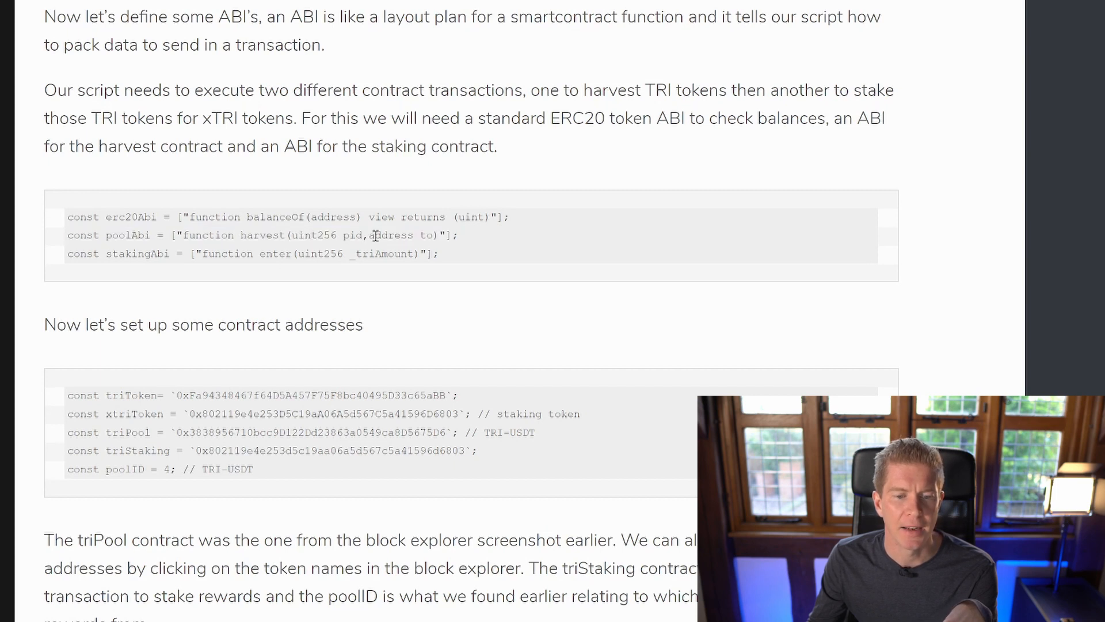
pyautogui.doubleClick(392, 235)
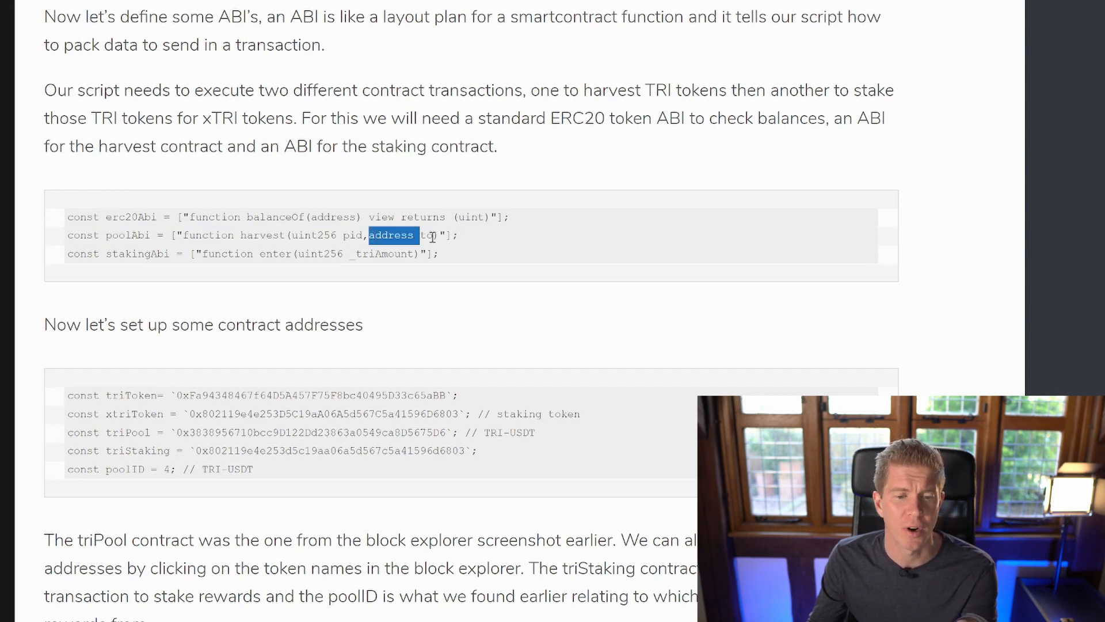
pyautogui.doubleClick(428, 235)
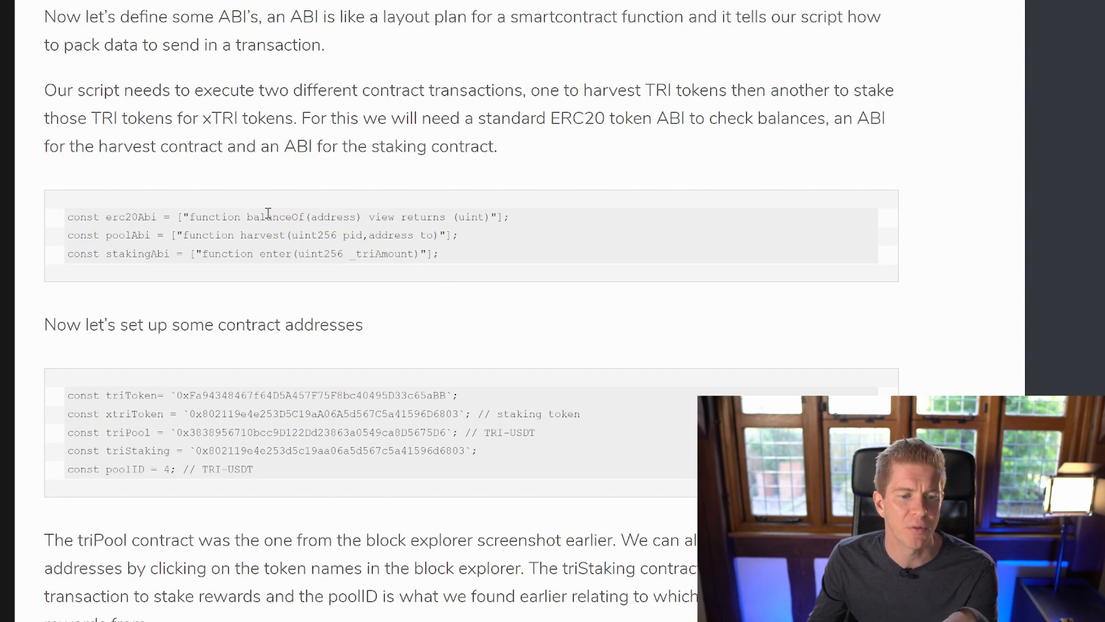
pyautogui.moveTo(228, 217); pyautogui.dragTo(271, 217)
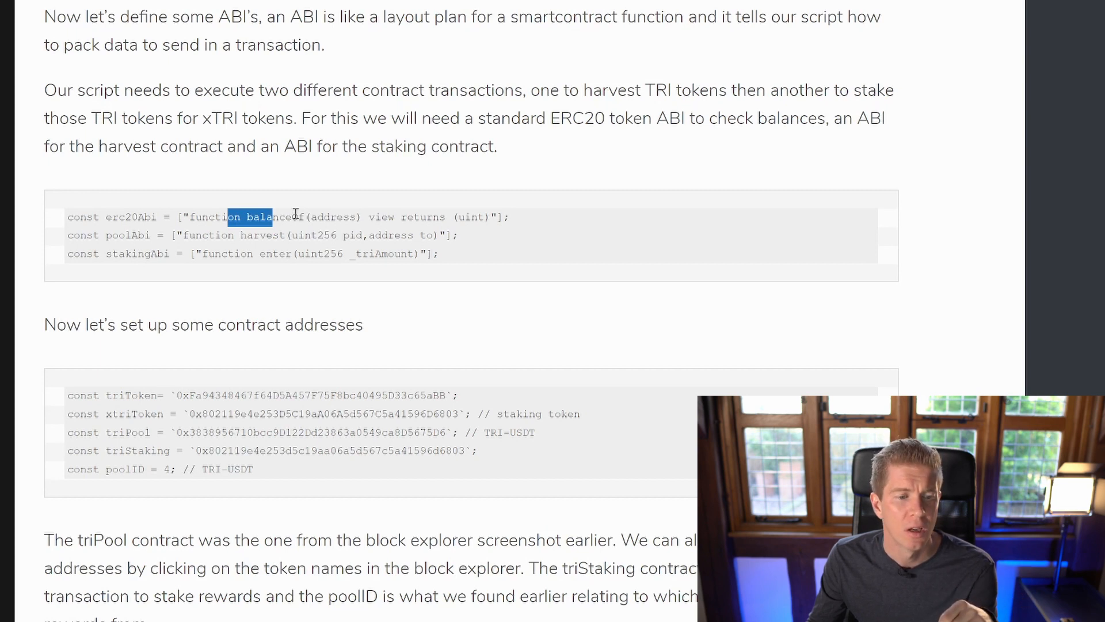
pyautogui.moveTo(167, 255)
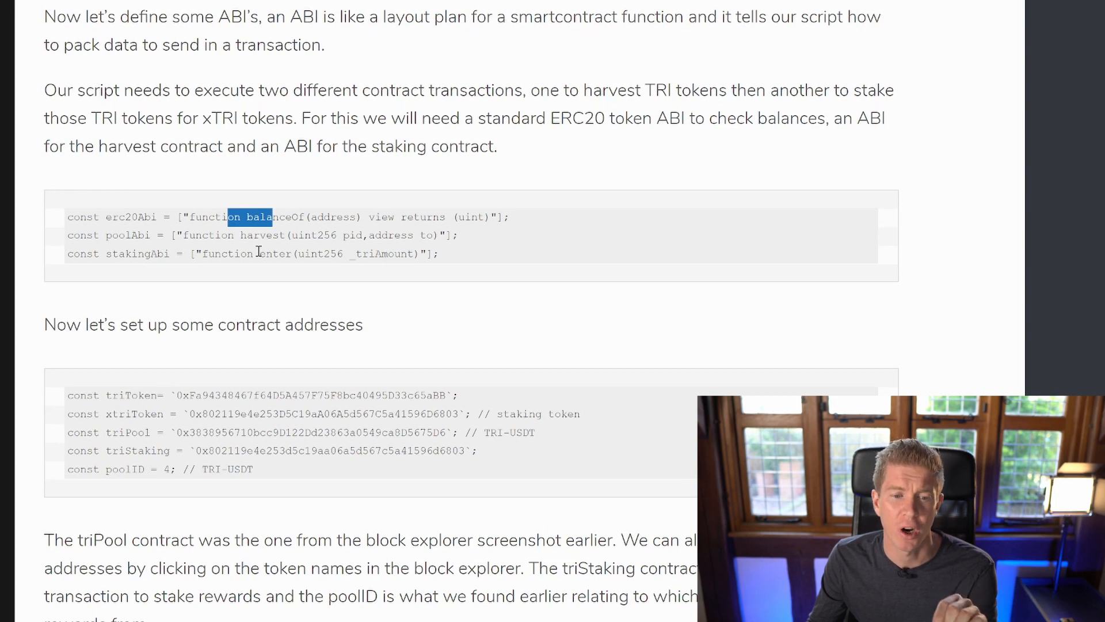
pyautogui.moveTo(277, 251)
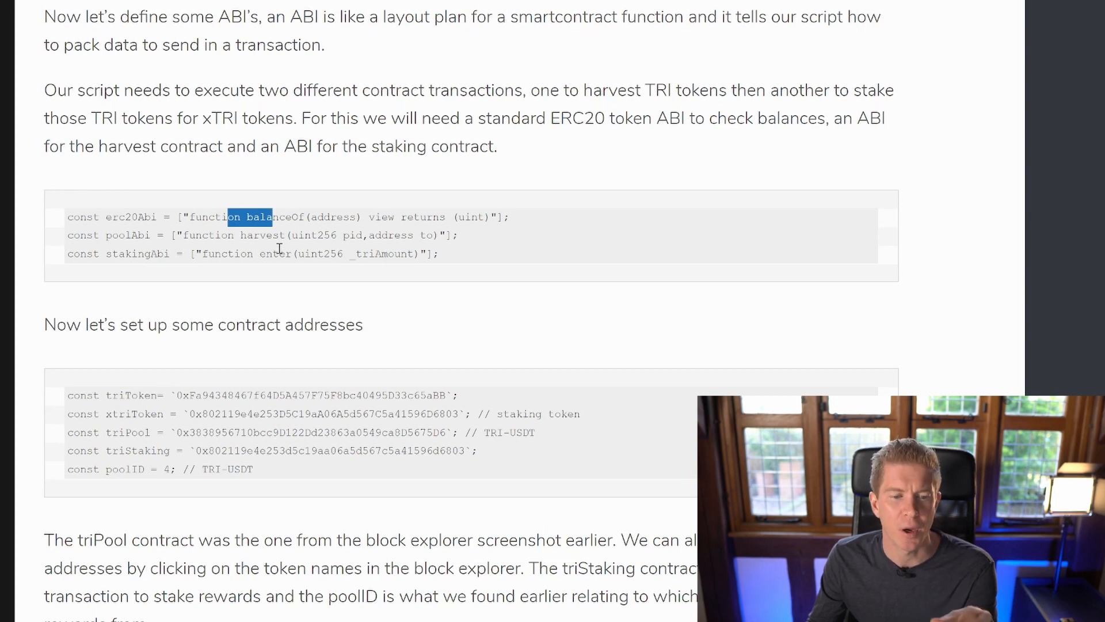
pyautogui.doubleClick(275, 254)
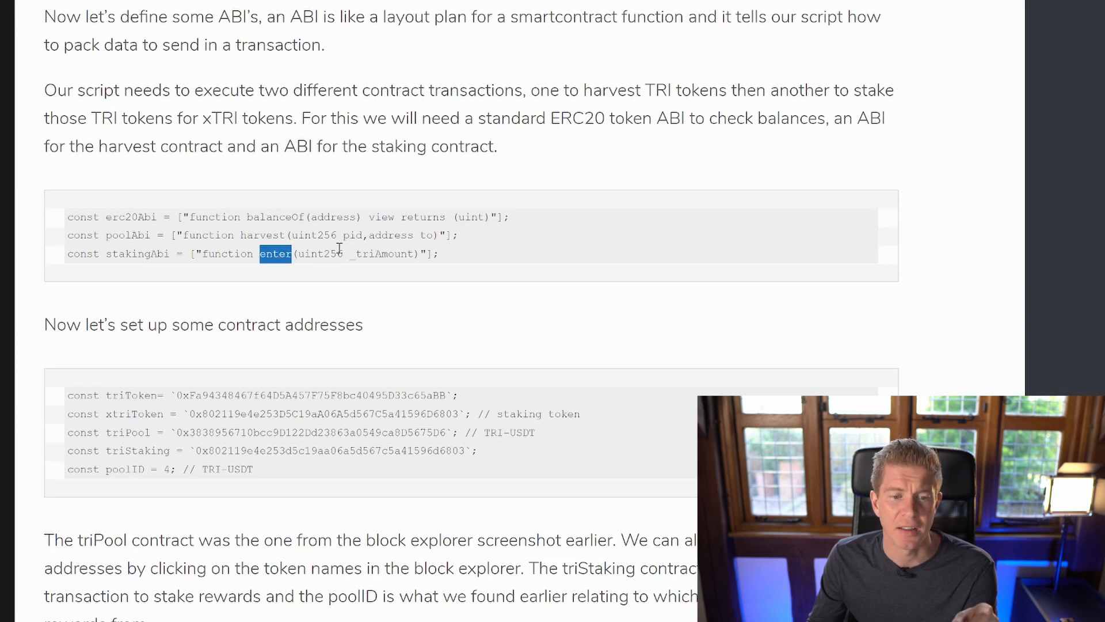
# Highlight the triPool contract address among the constants, then scroll toward Check Balances.
pyautogui.scroll(-3)
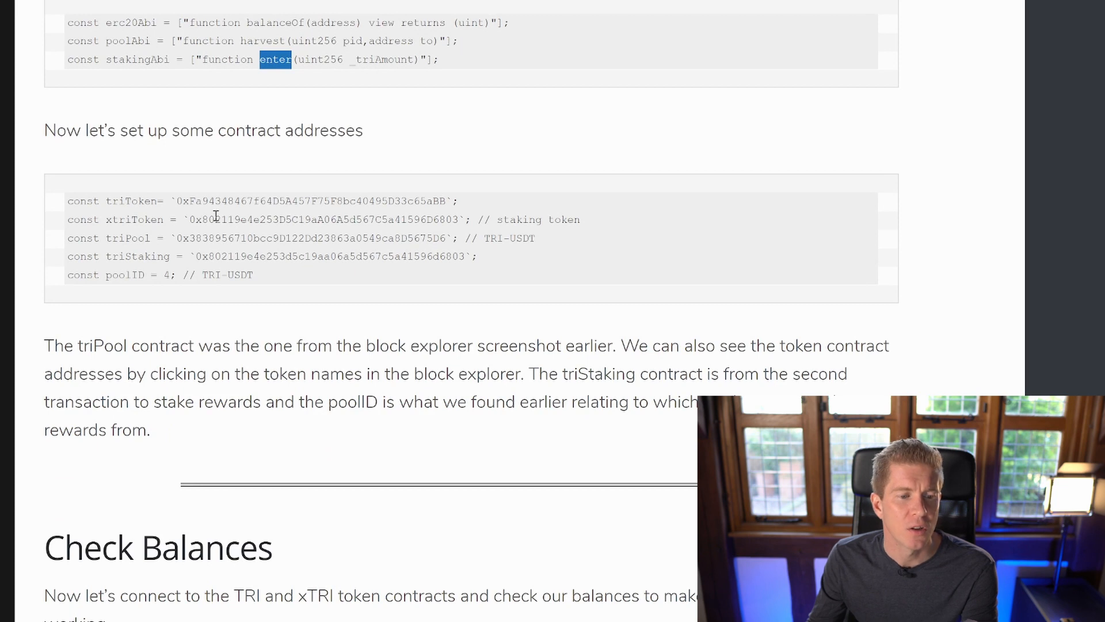
pyautogui.moveTo(220, 223)
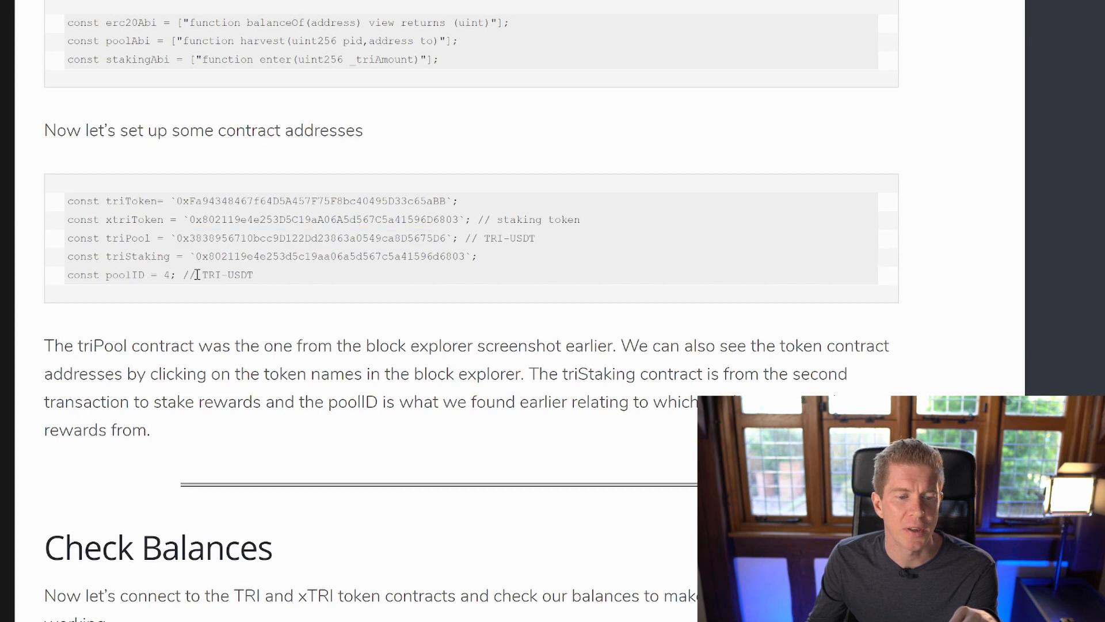
pyautogui.doubleClick(225, 275)
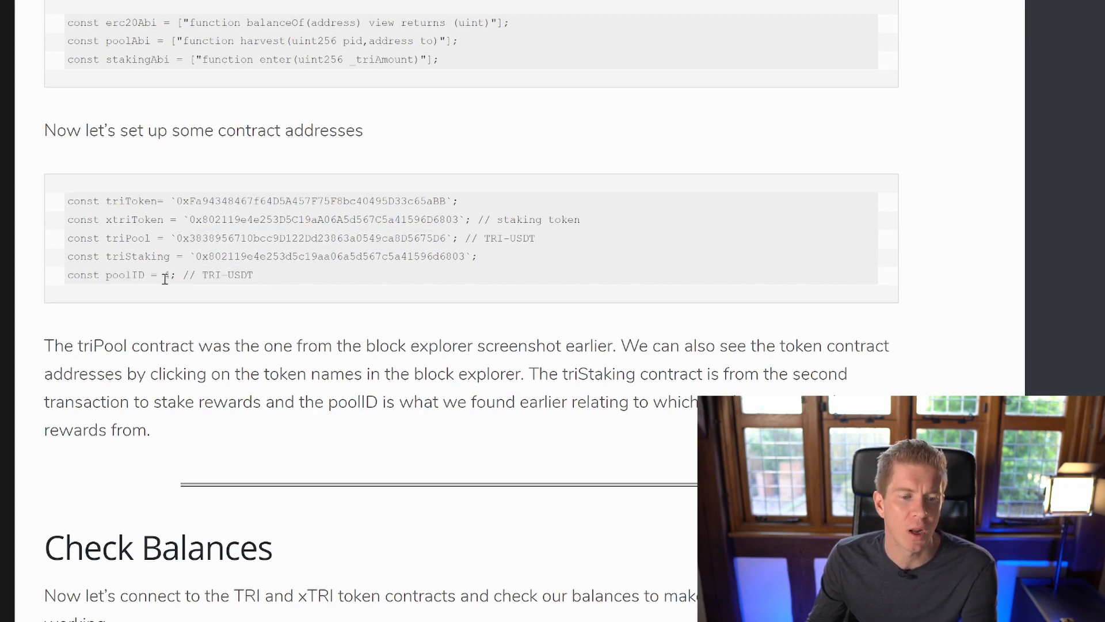
pyautogui.doubleClick(310, 238)
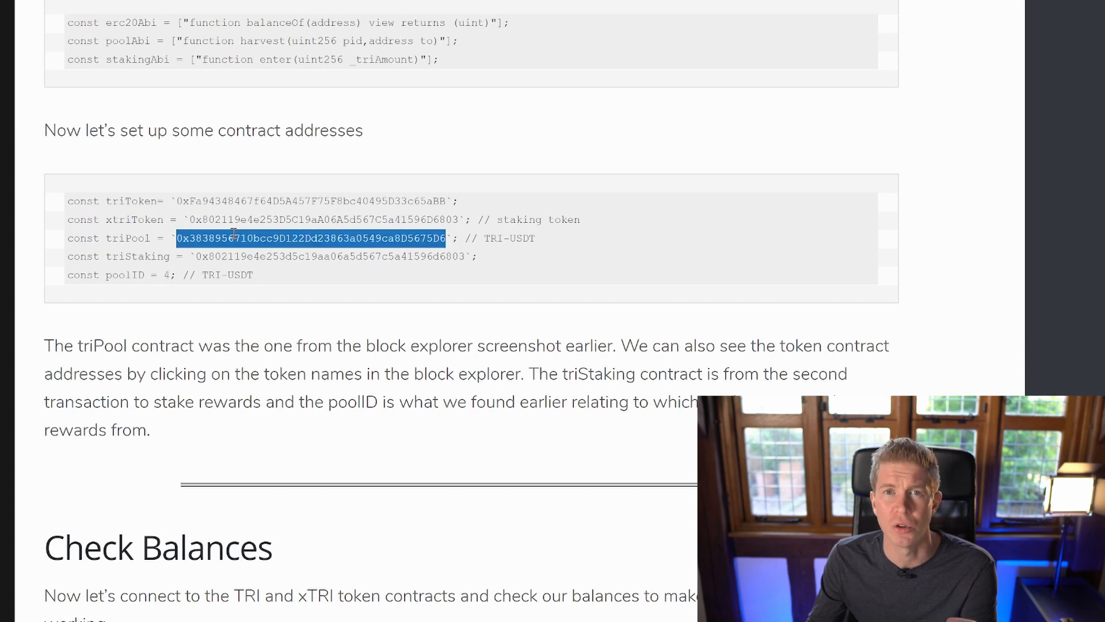
pyautogui.scroll(-3)
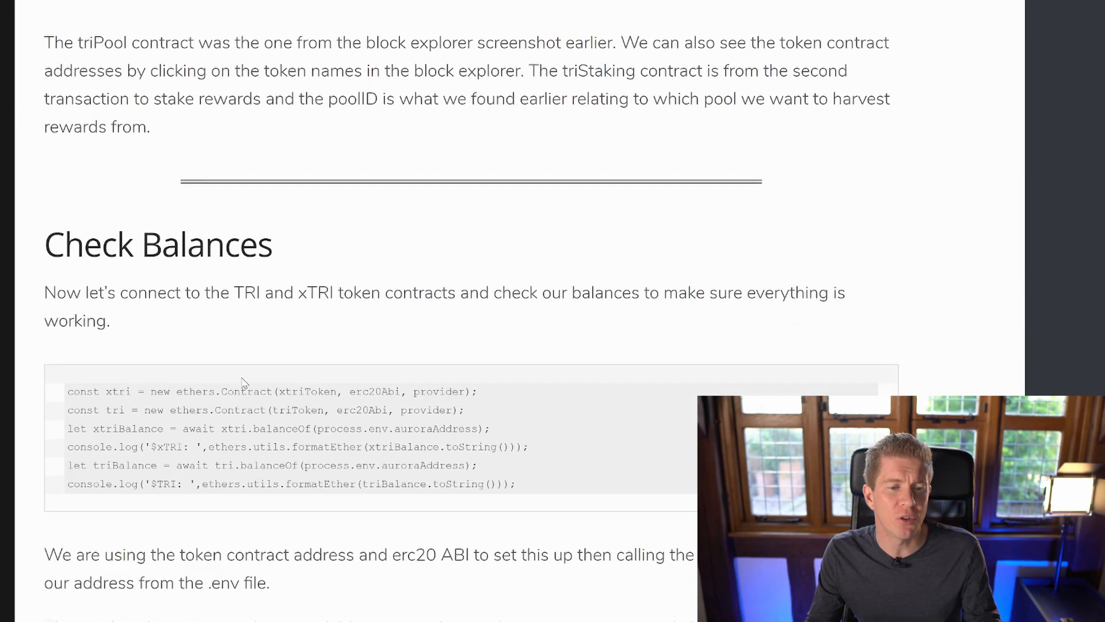
# Highlight xtriToken, erc20Abi and triBalance.toString() in Check Balances, then scroll to Harvest Rewards.
pyautogui.scroll(-3)
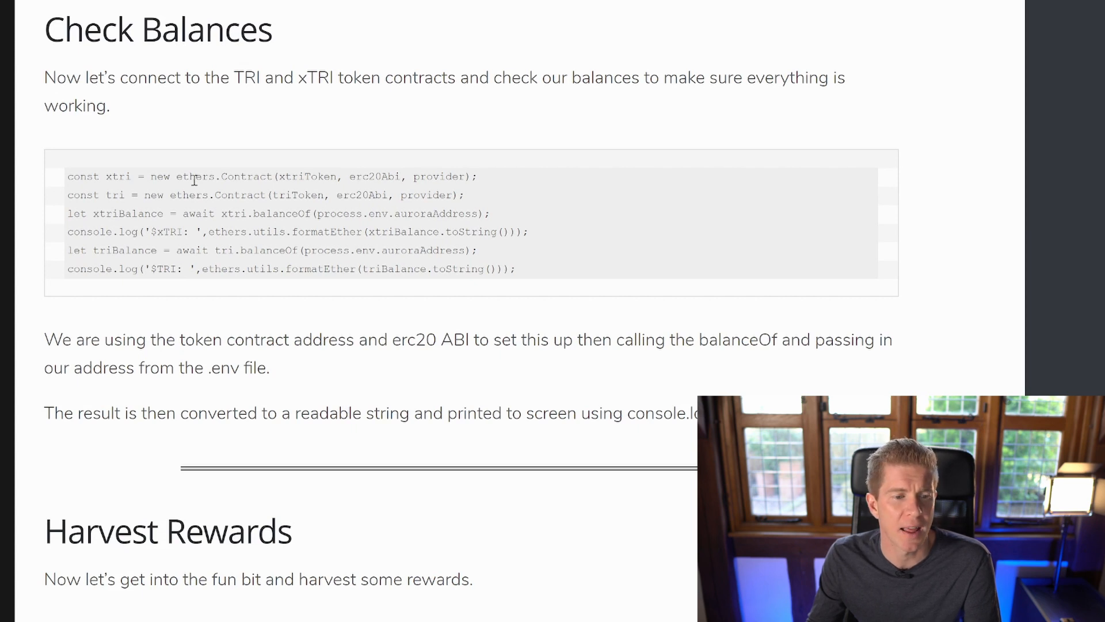
pyautogui.moveTo(294, 173)
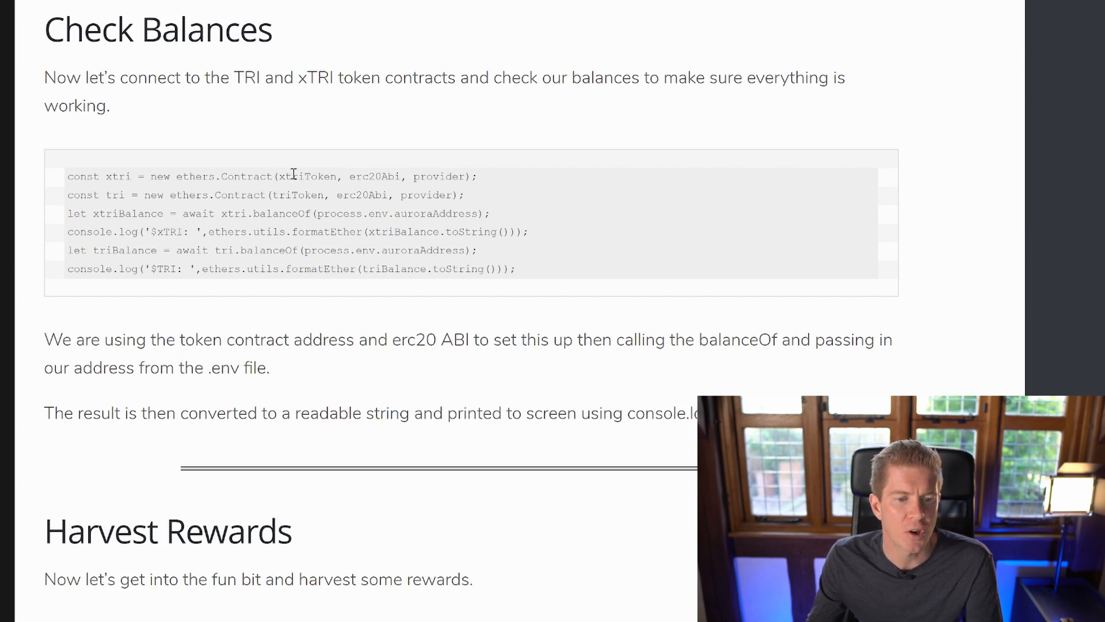
pyautogui.doubleClick(308, 176)
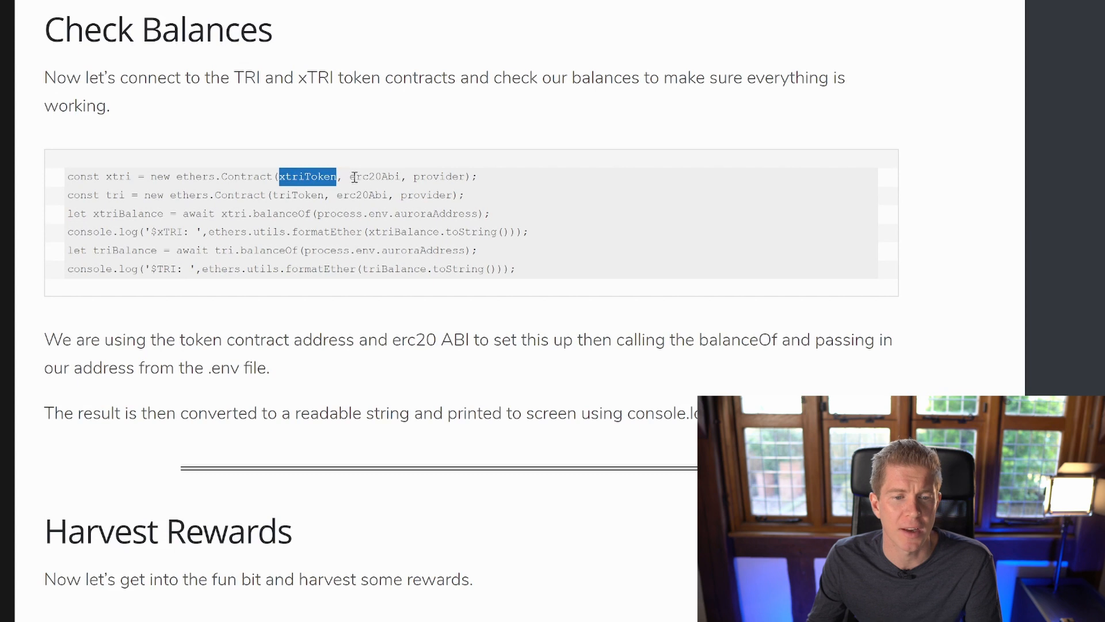
pyautogui.doubleClick(374, 176)
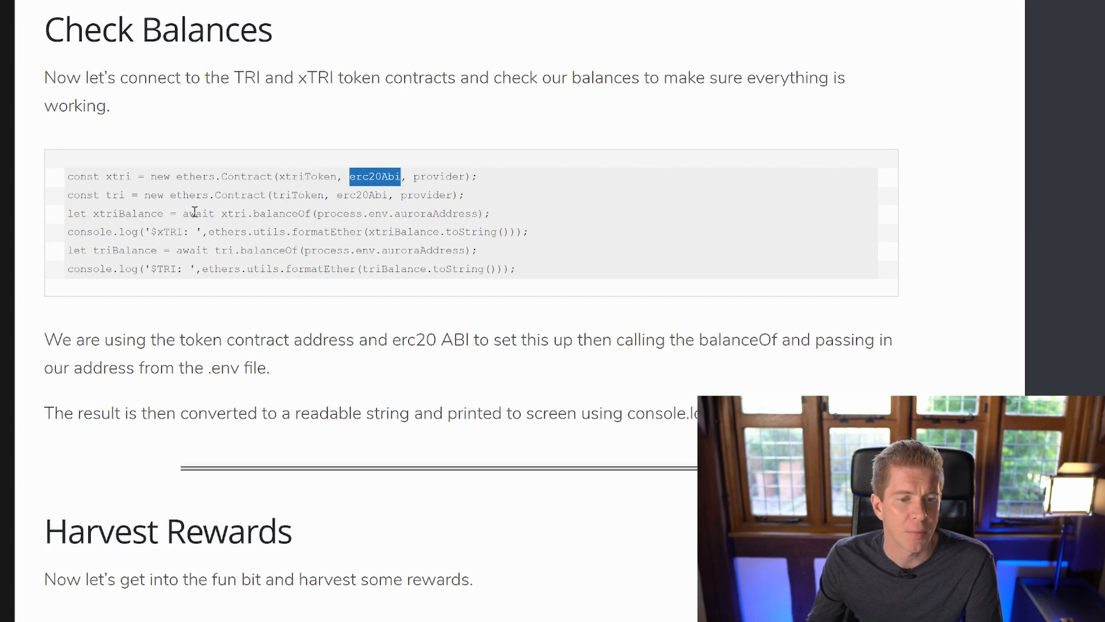
pyautogui.doubleClick(282, 214)
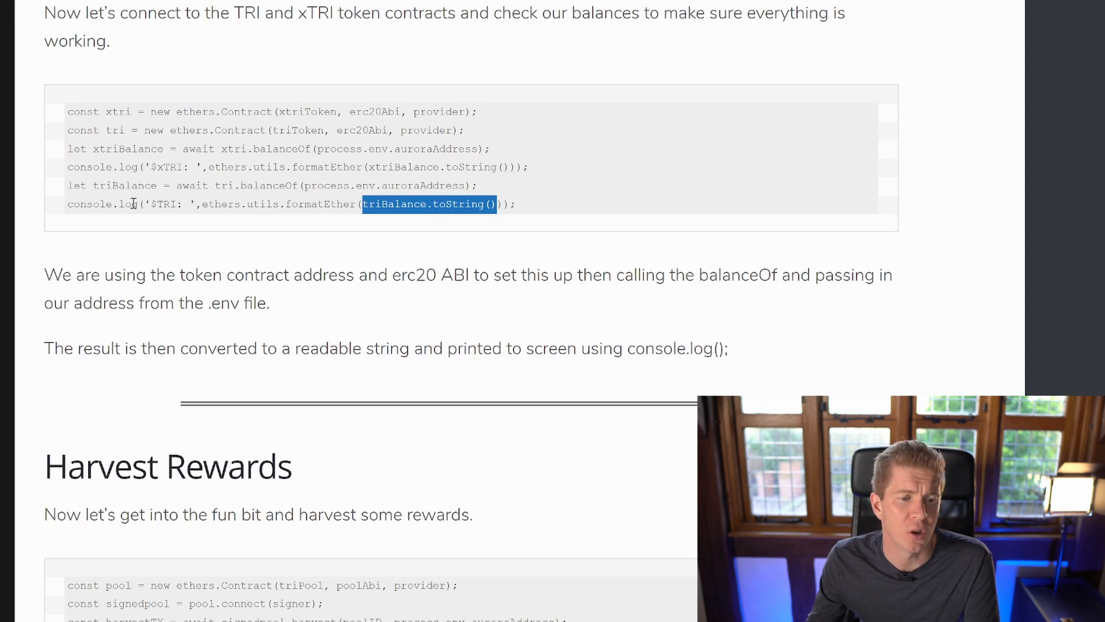
pyautogui.scroll(-3)
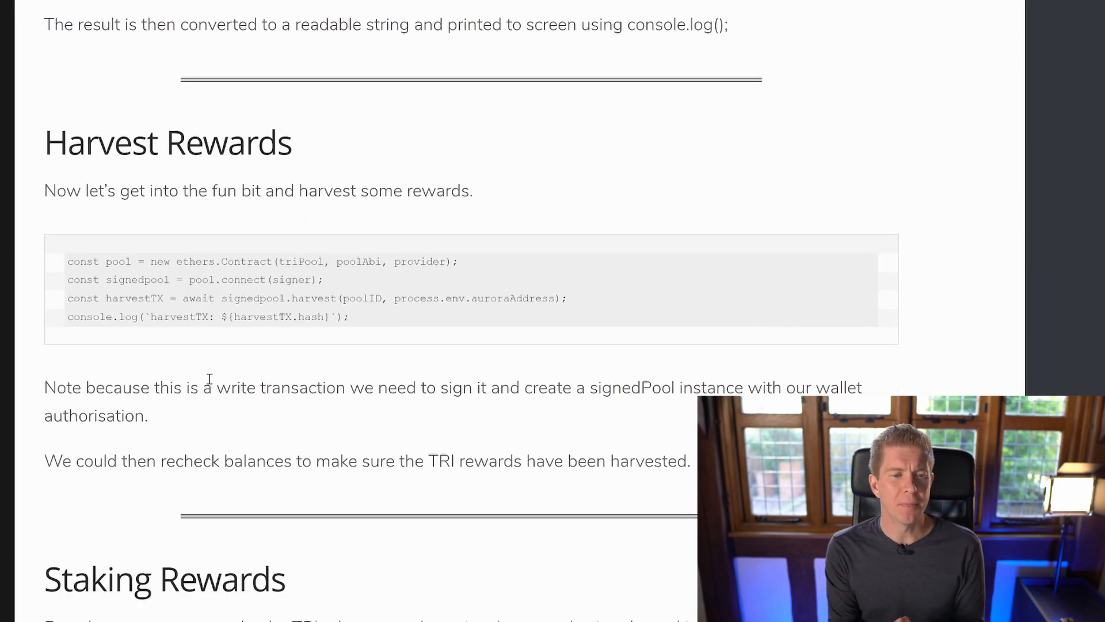
# Highlight the harvest call and harvestTX log line, then scroll to Staking Rewards.
pyautogui.scroll(-3)
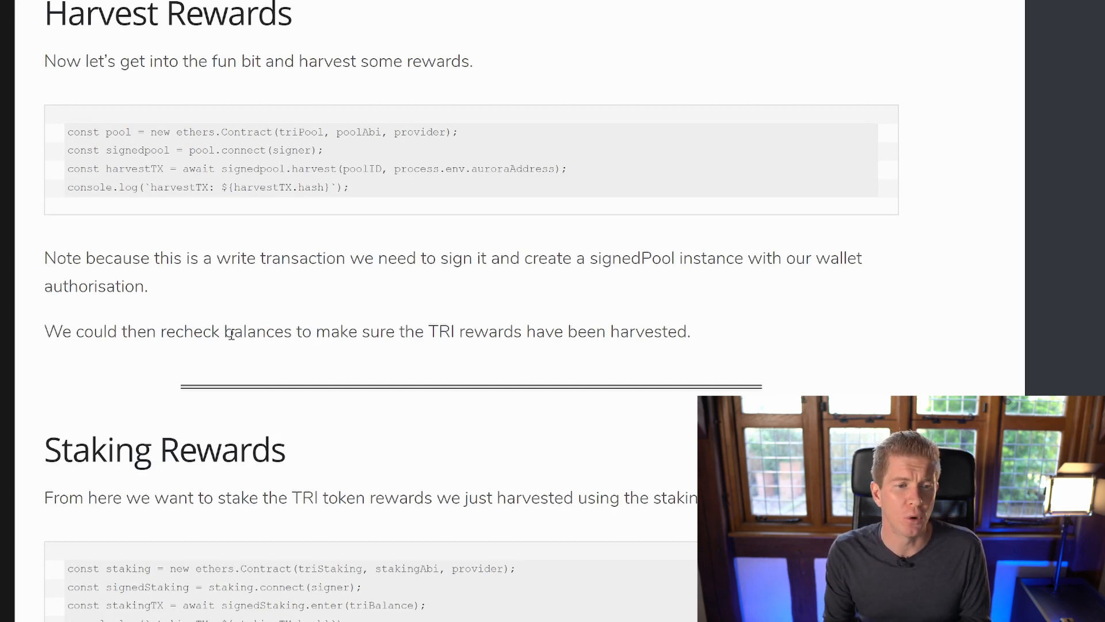
pyautogui.moveTo(156, 83)
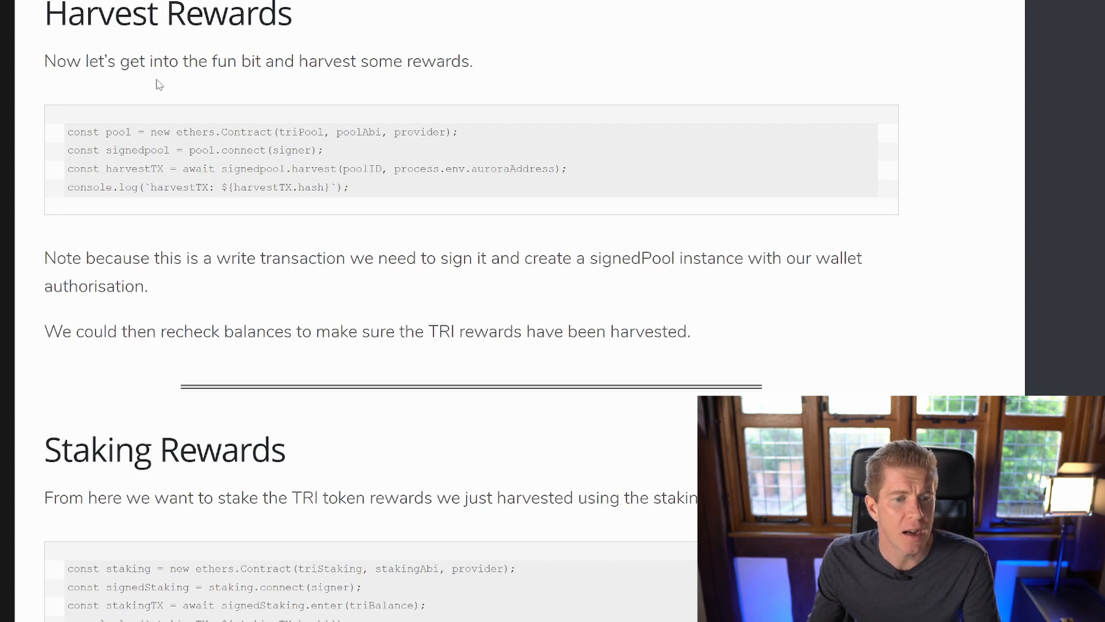
pyautogui.moveTo(288, 137)
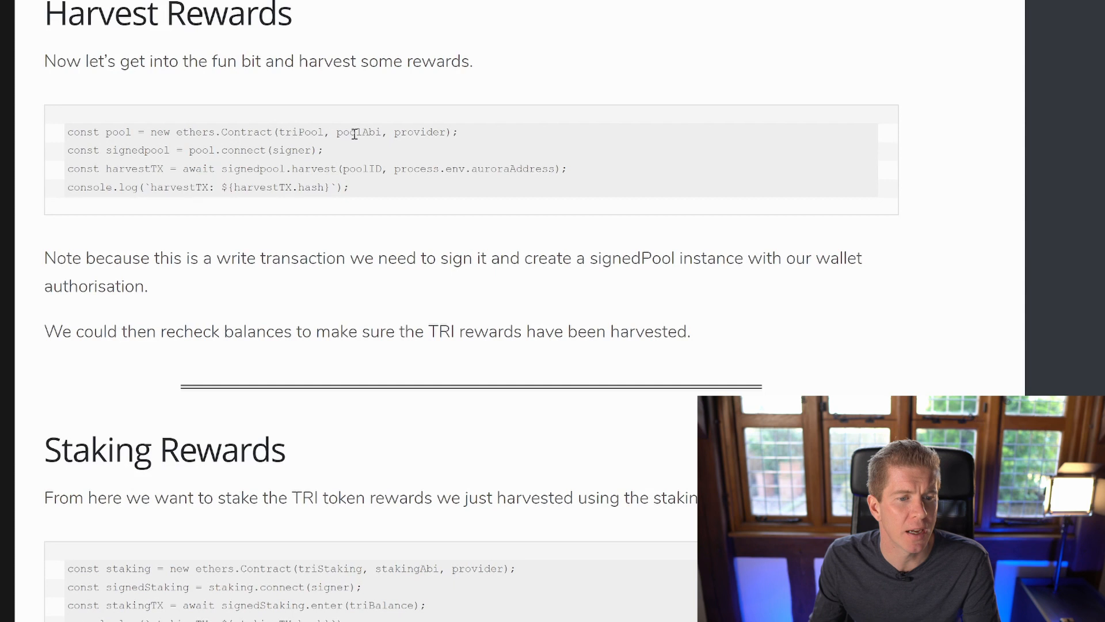
pyautogui.moveTo(158, 146)
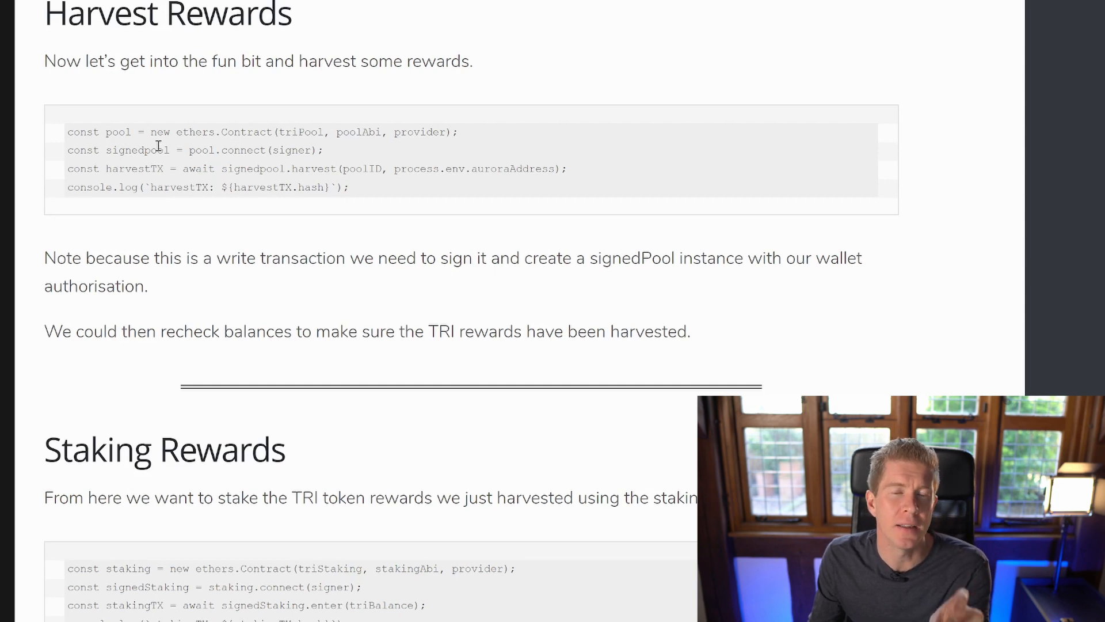
pyautogui.moveTo(257, 145)
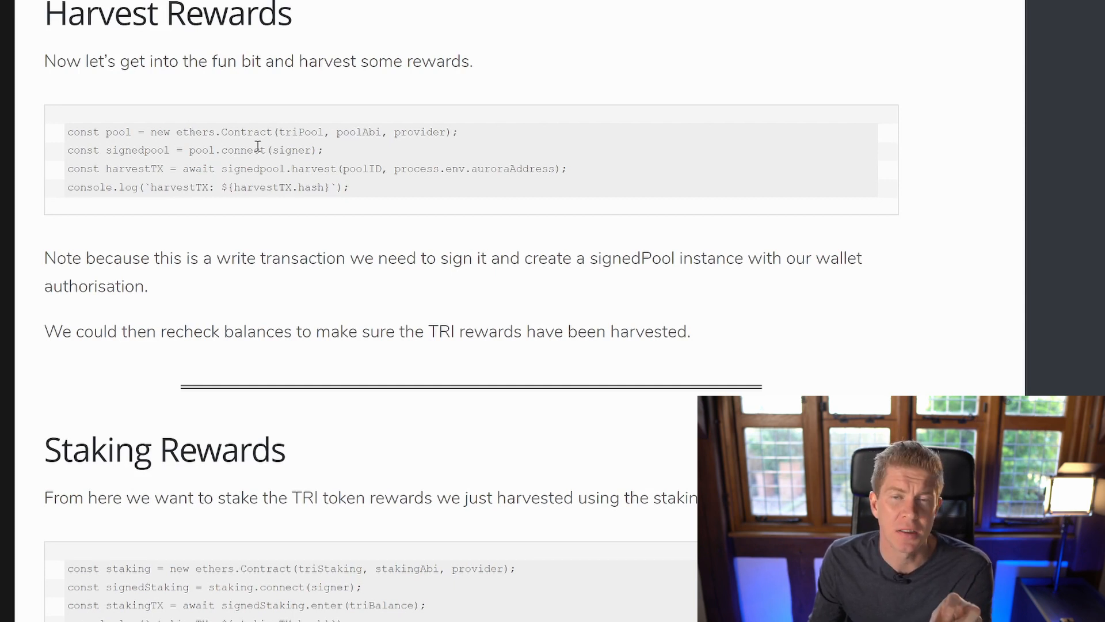
pyautogui.moveTo(222, 182)
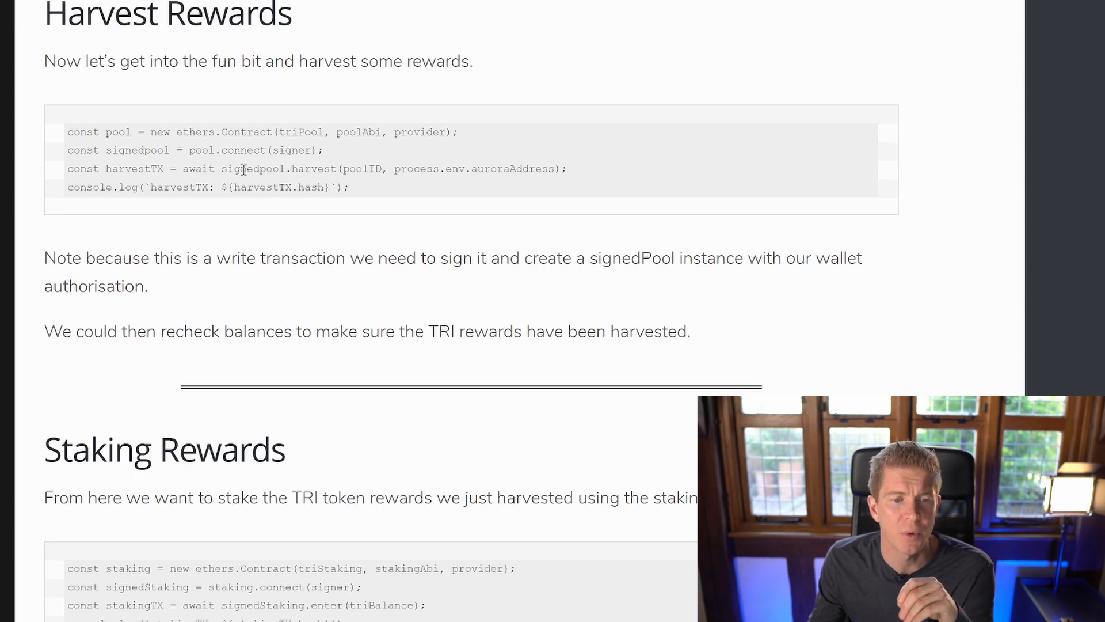
pyautogui.doubleClick(313, 169)
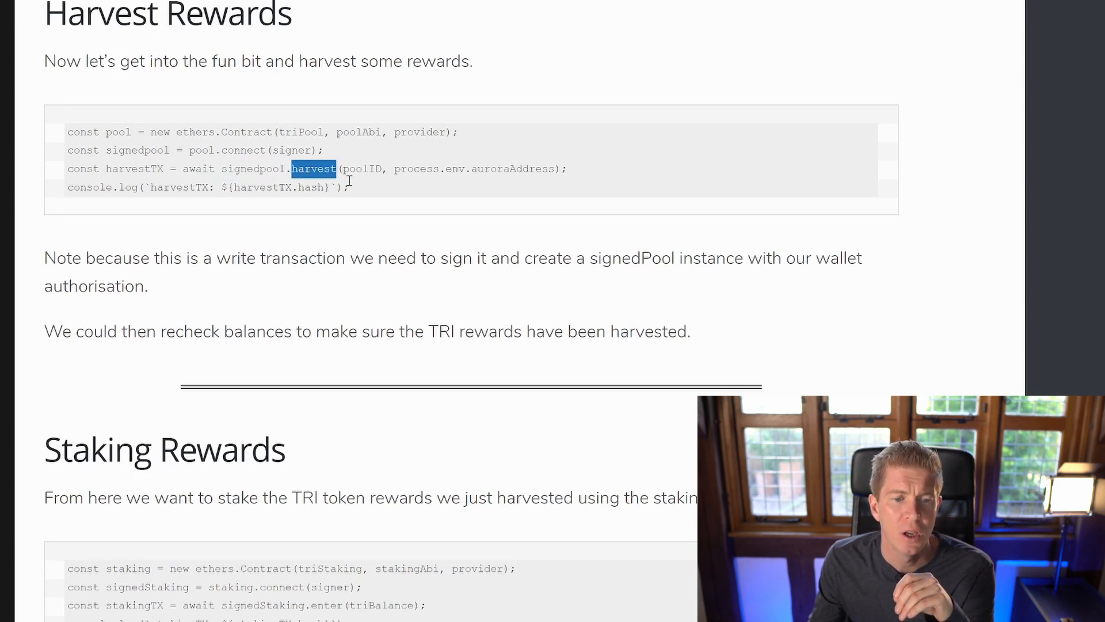
pyautogui.doubleClick(361, 168)
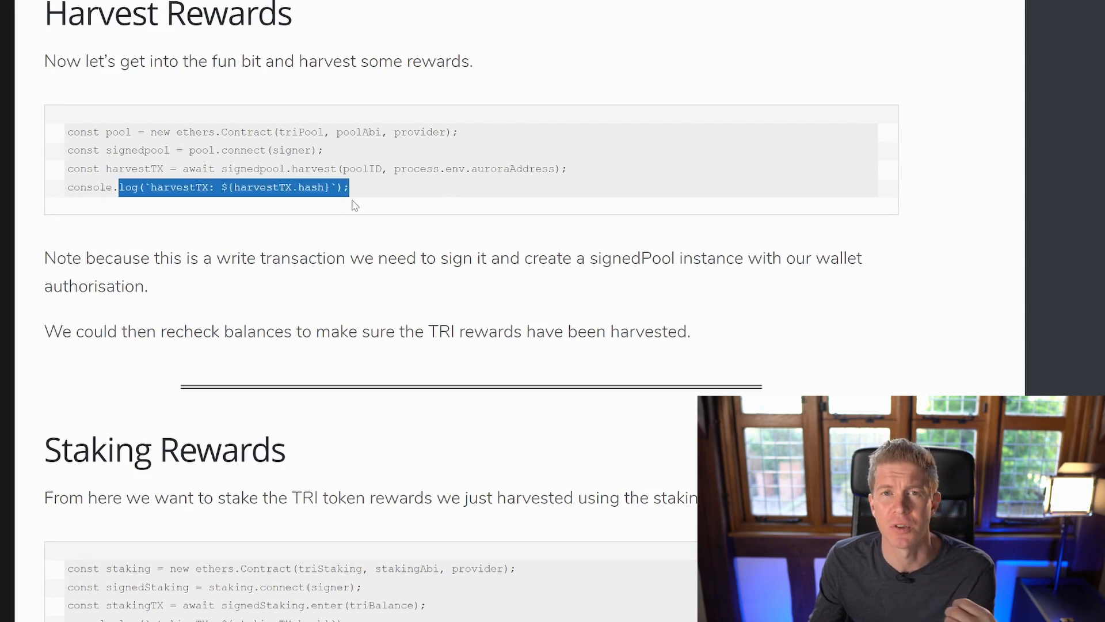
pyautogui.moveTo(436, 236)
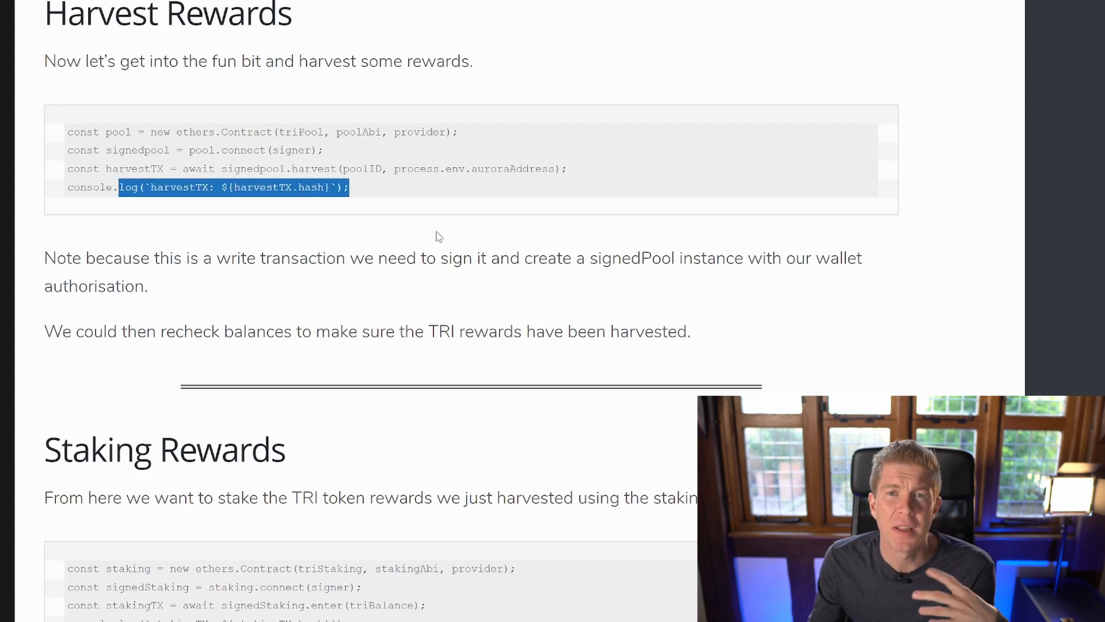
pyautogui.scroll(-3)
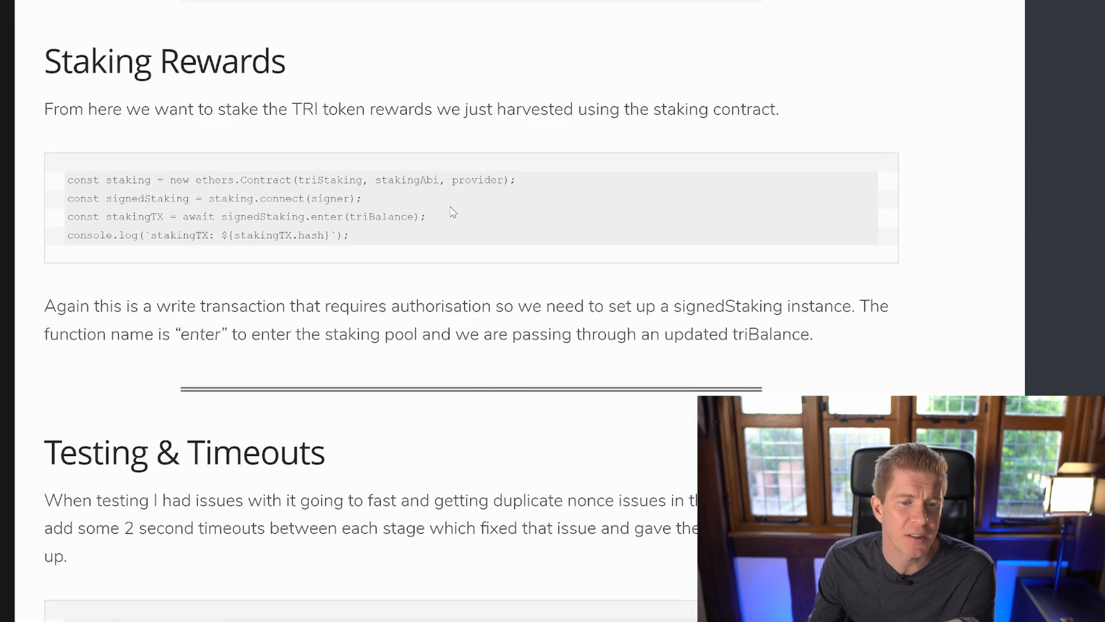
# Highlight triStaking and the enter call, then show autocompound.js in Visual Studio Code.
pyautogui.doubleClick(329, 180)
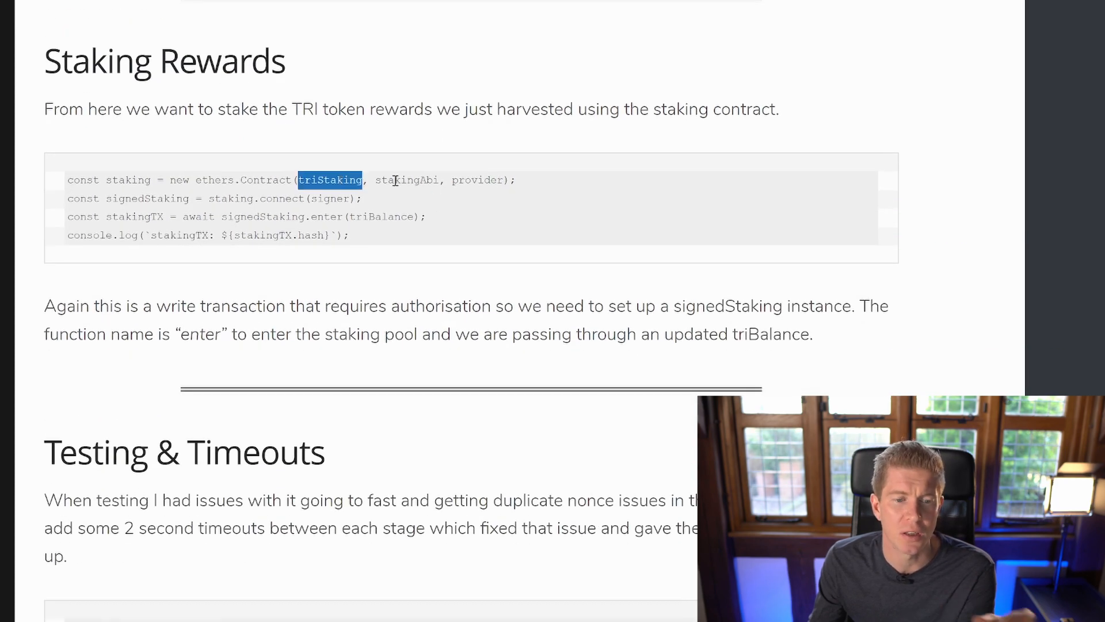
pyautogui.doubleClick(407, 180)
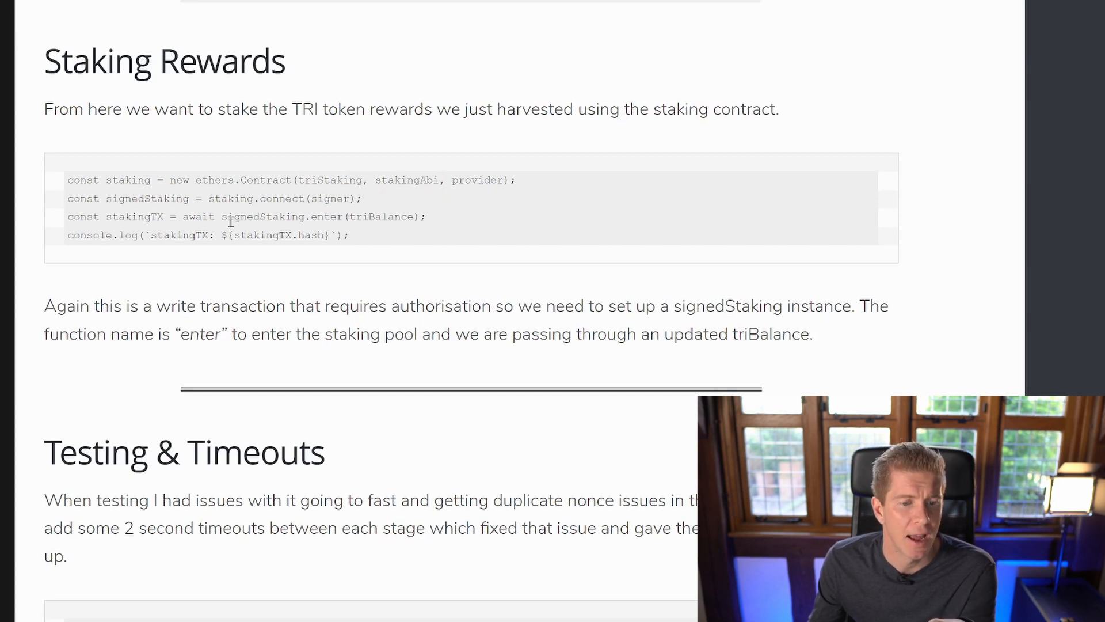
pyautogui.doubleClick(324, 216)
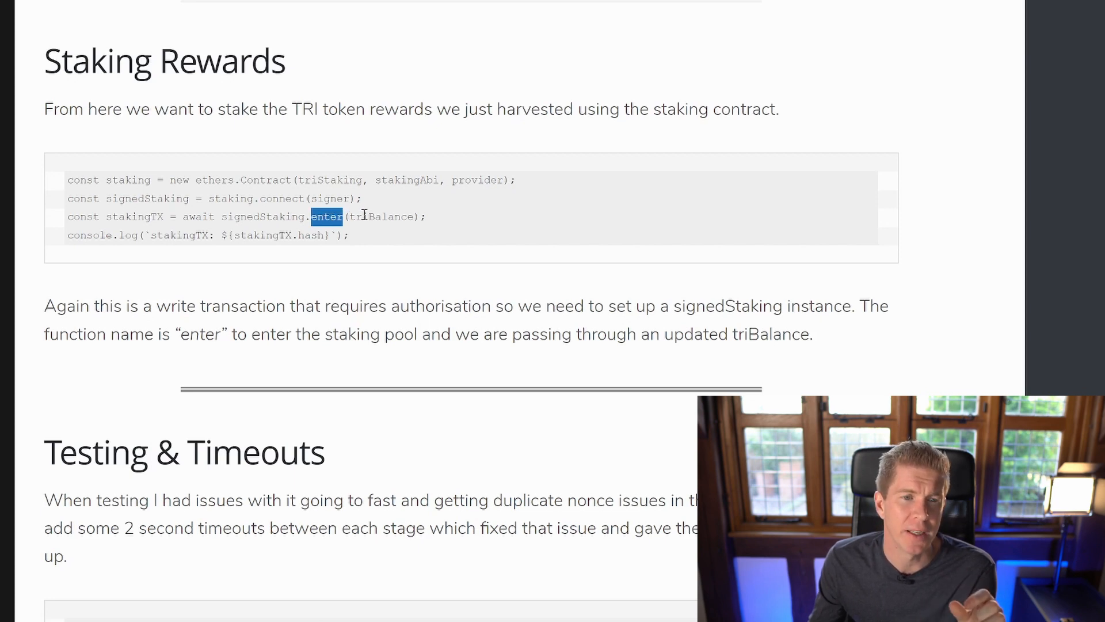
pyautogui.scroll(3)
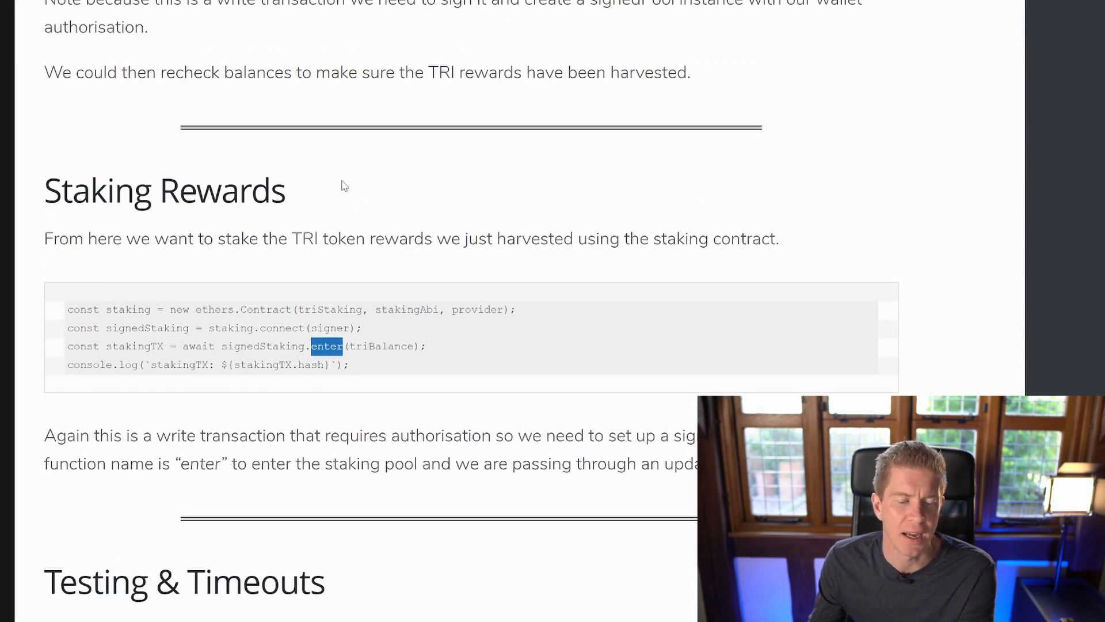
pyautogui.doubleClick(382, 346)
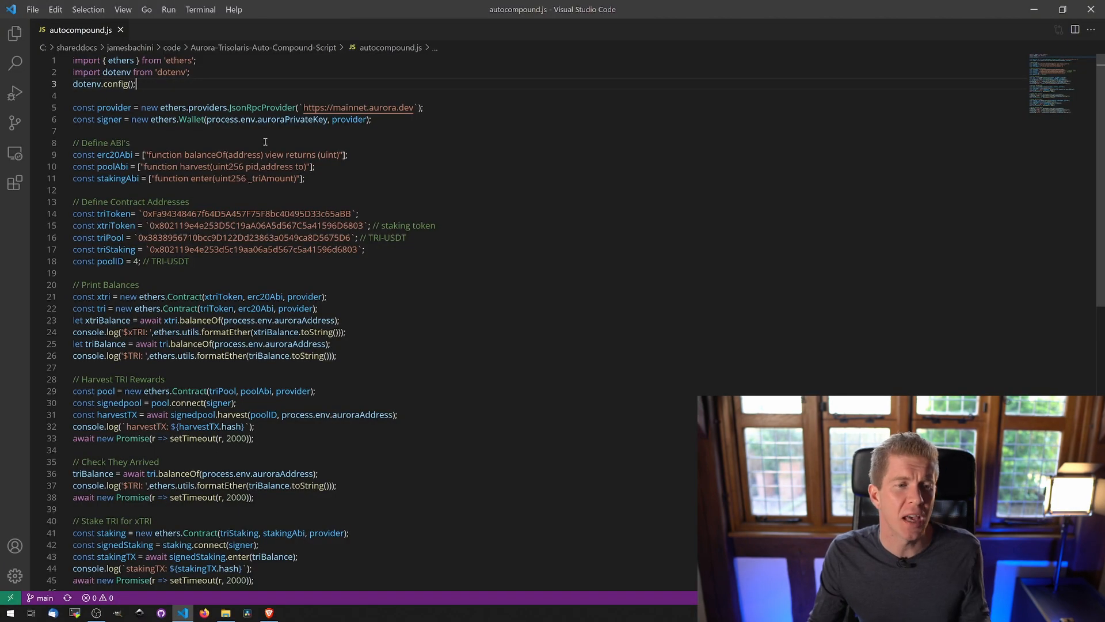
pyautogui.scroll(-3)
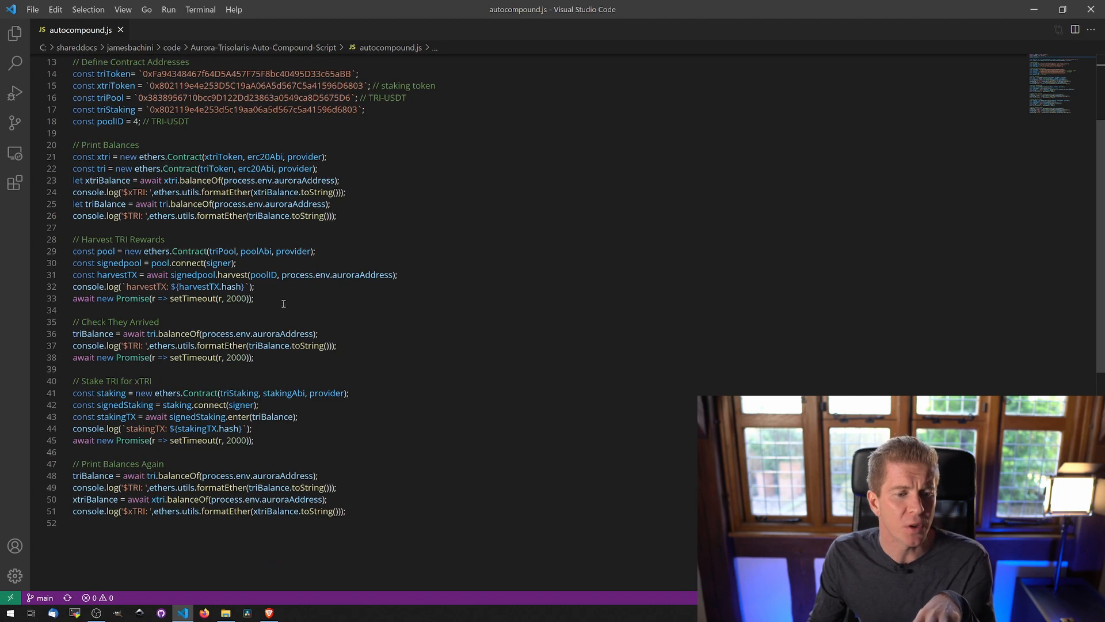
pyautogui.tripleClick(164, 298)
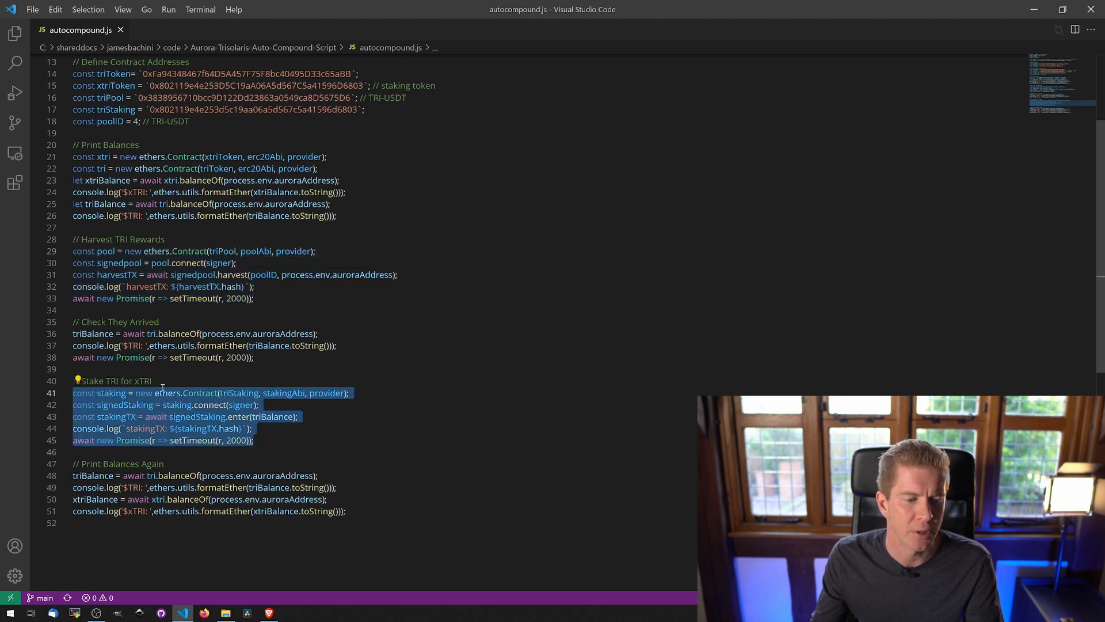
pyautogui.click(242, 368)
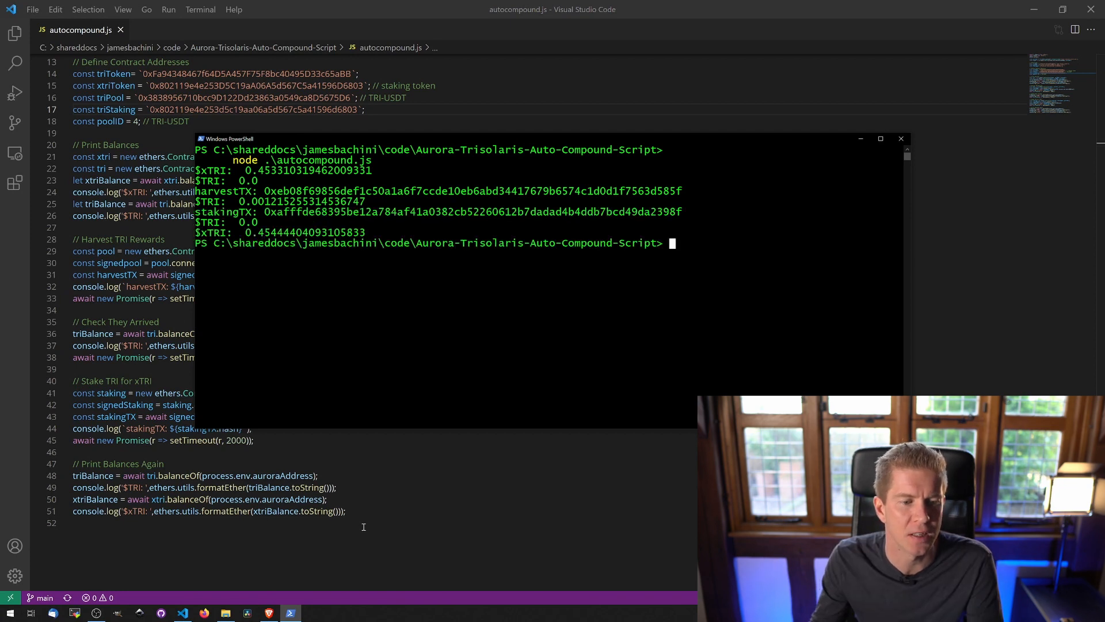
# Mark the starting xTRI balance 0.4533103 in the PowerShell output.
pyautogui.click(282, 232)
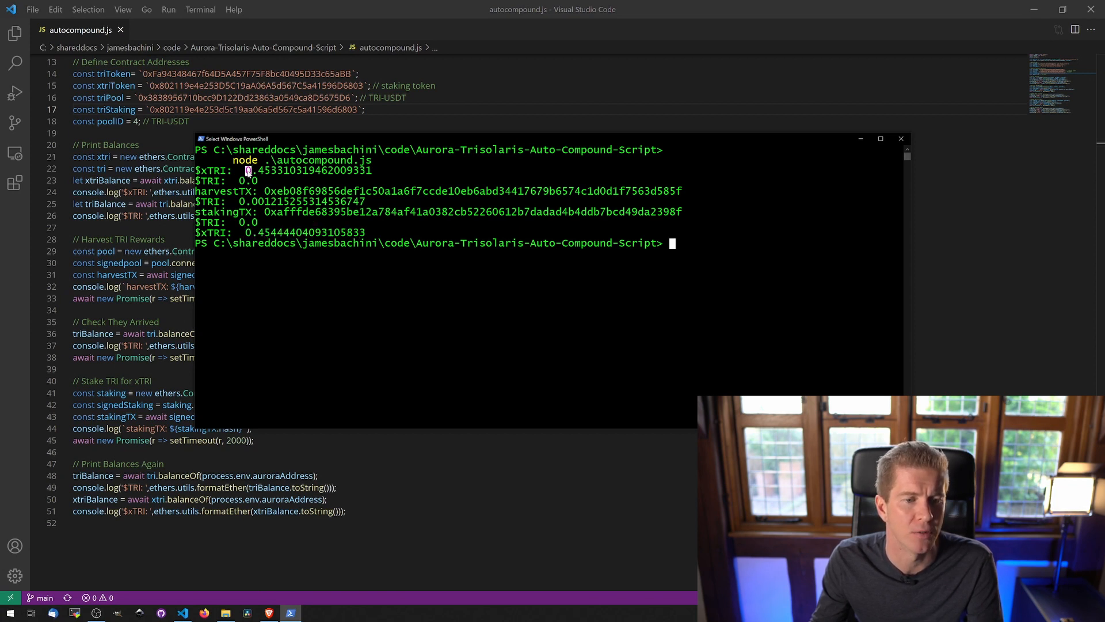
pyautogui.doubleClick(275, 170)
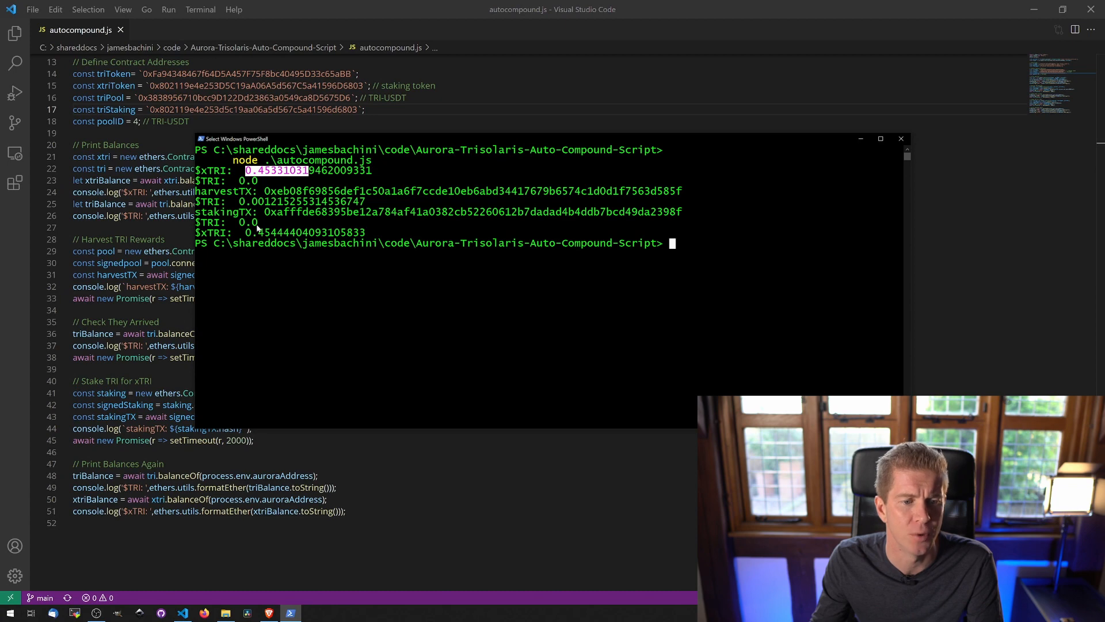